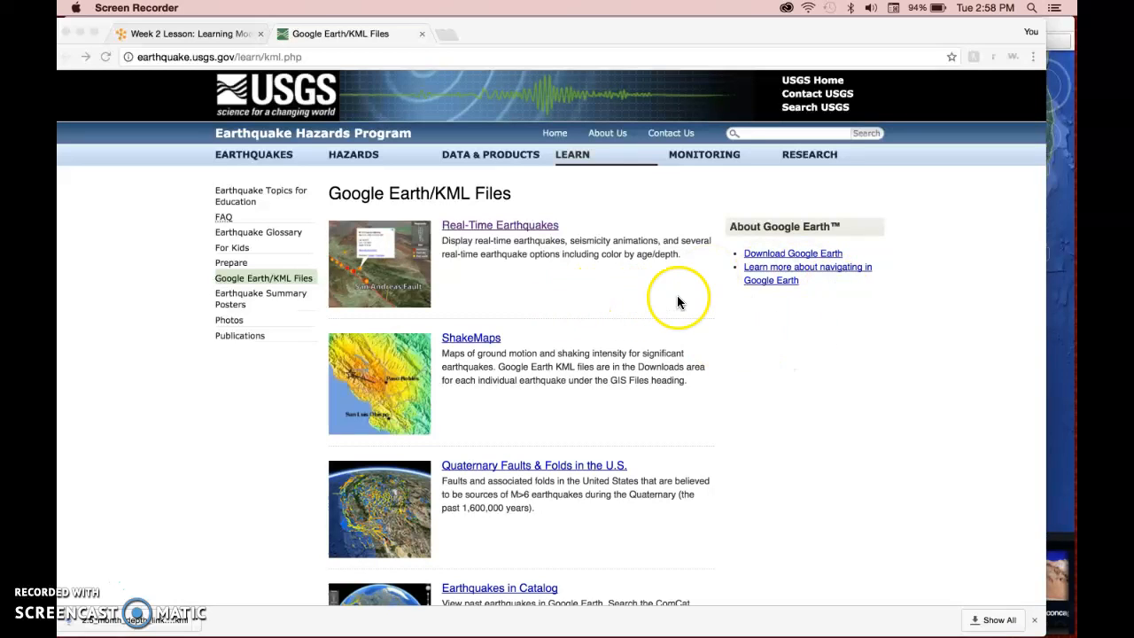
mouse_move(551, 273)
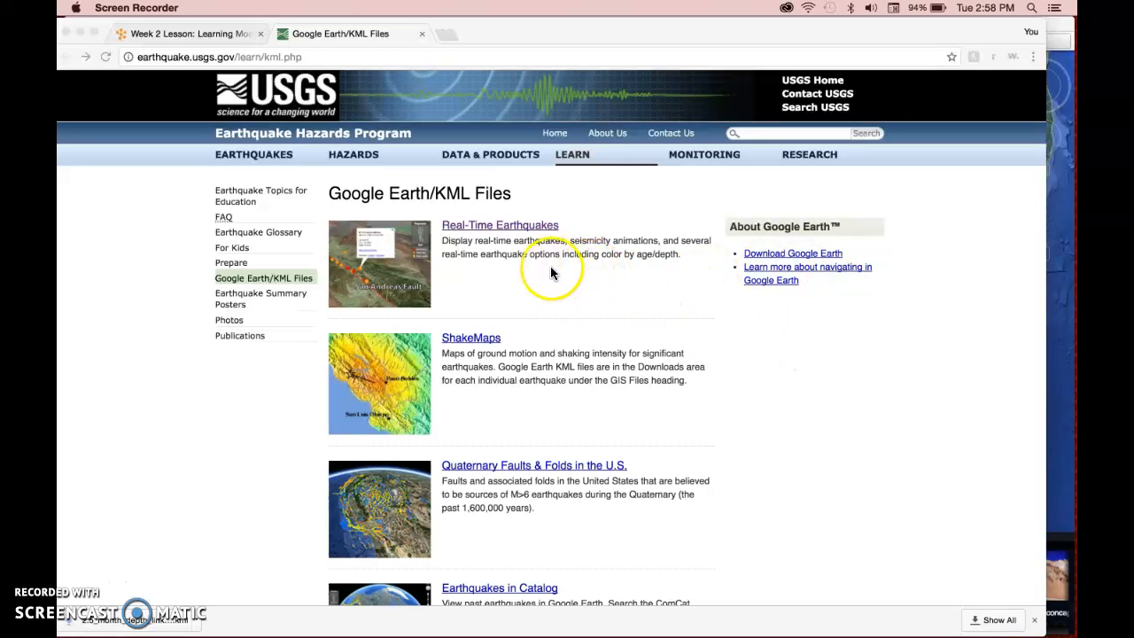
mouse_move(580, 262)
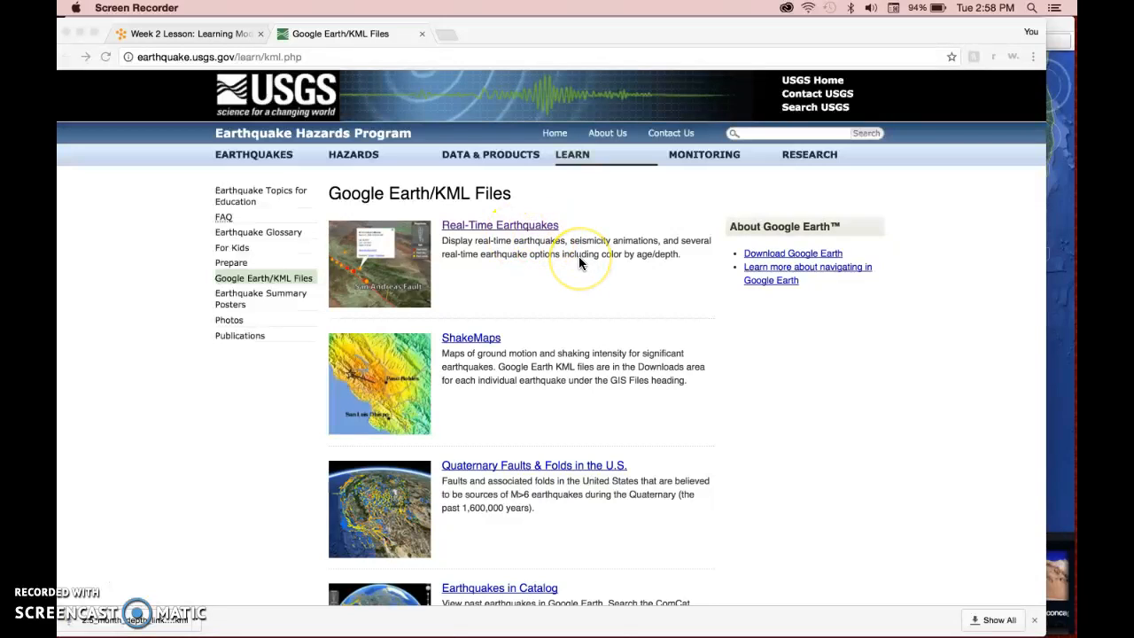
mouse_move(581, 263)
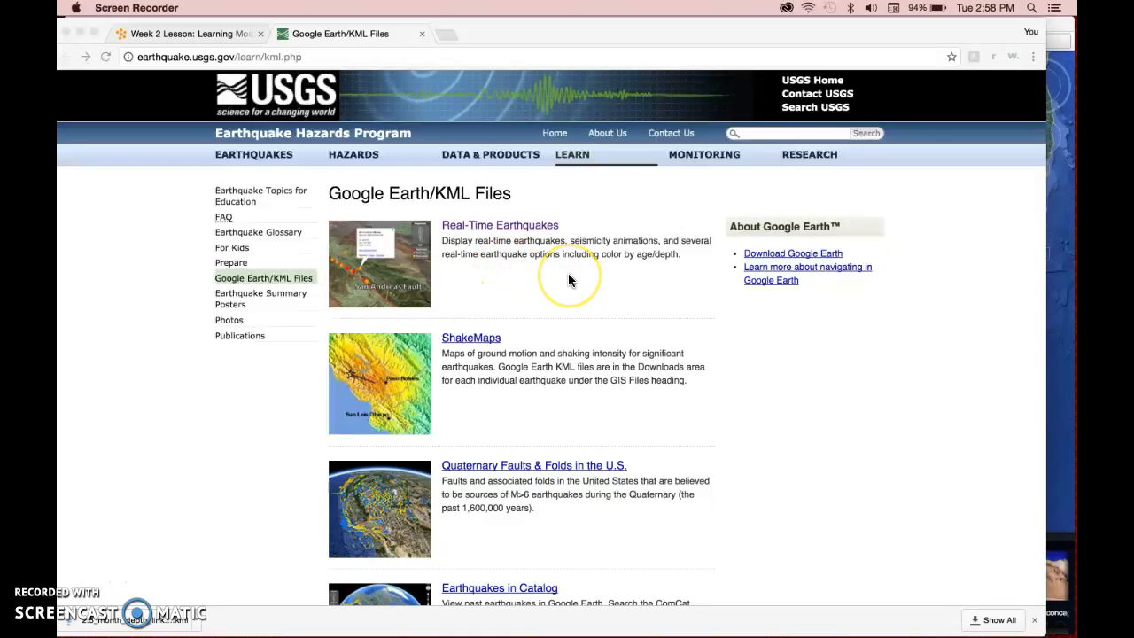
mouse_move(580, 294)
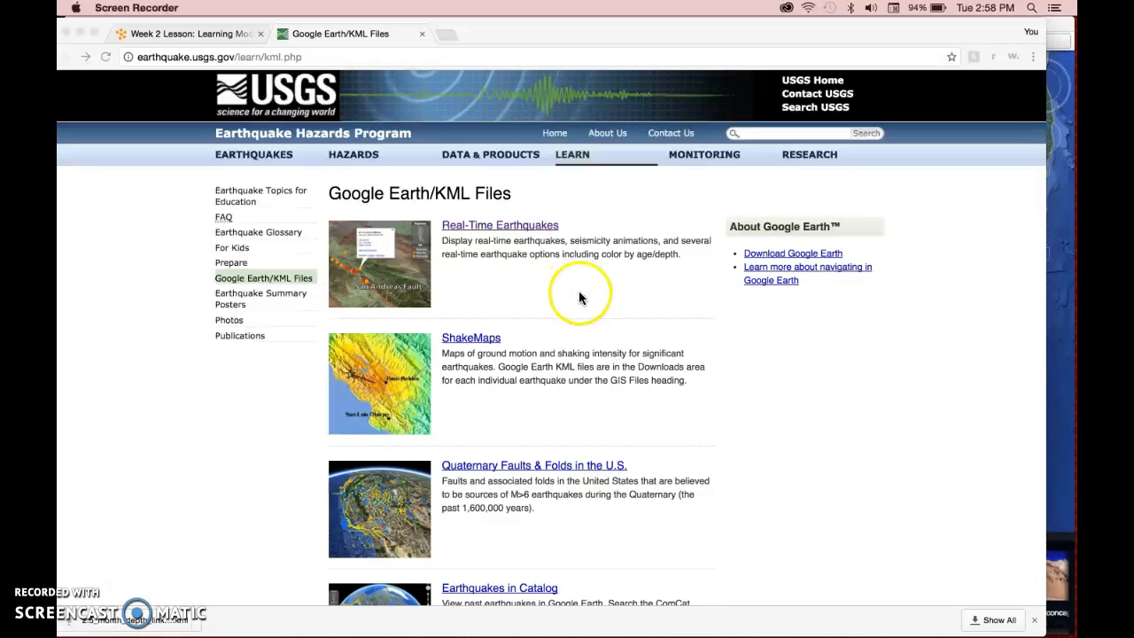
mouse_move(558, 295)
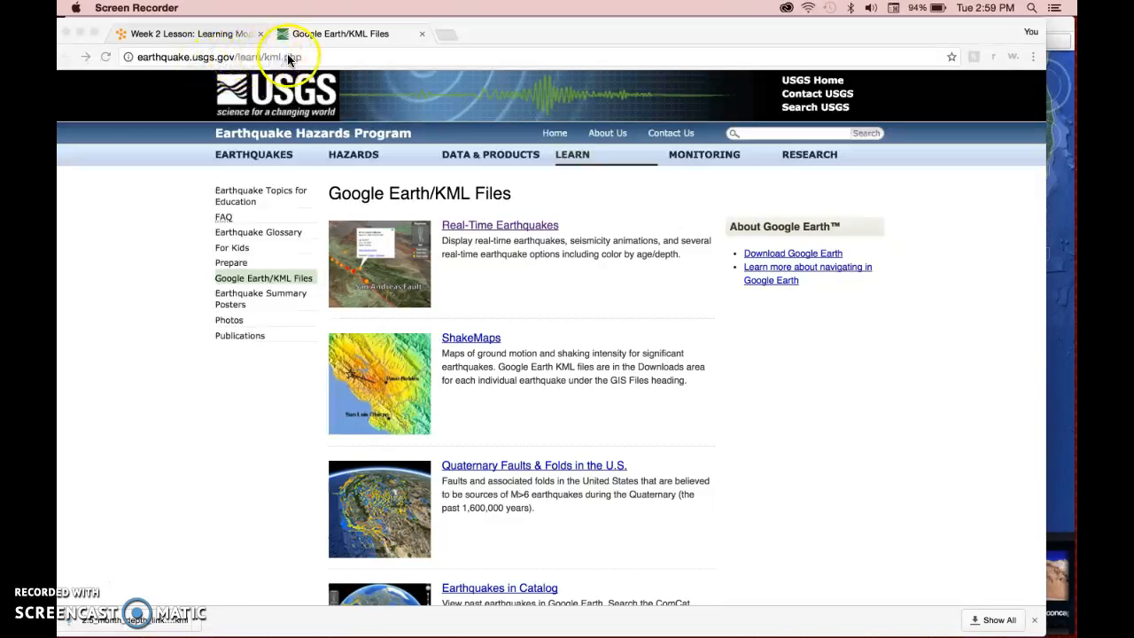
mouse_move(434, 173)
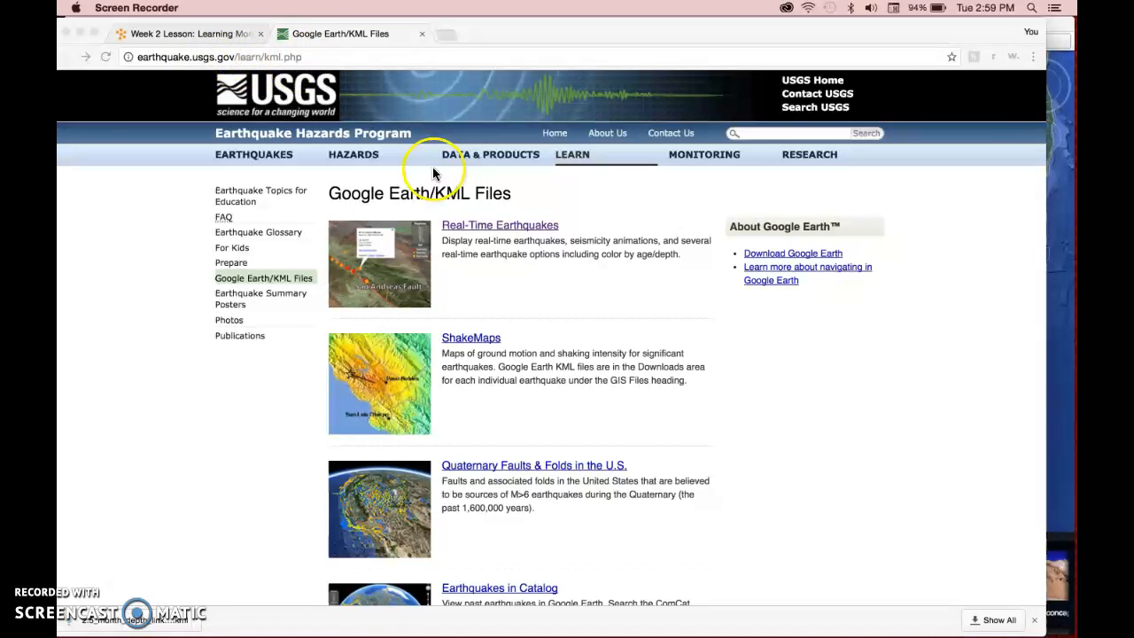
mouse_move(646, 329)
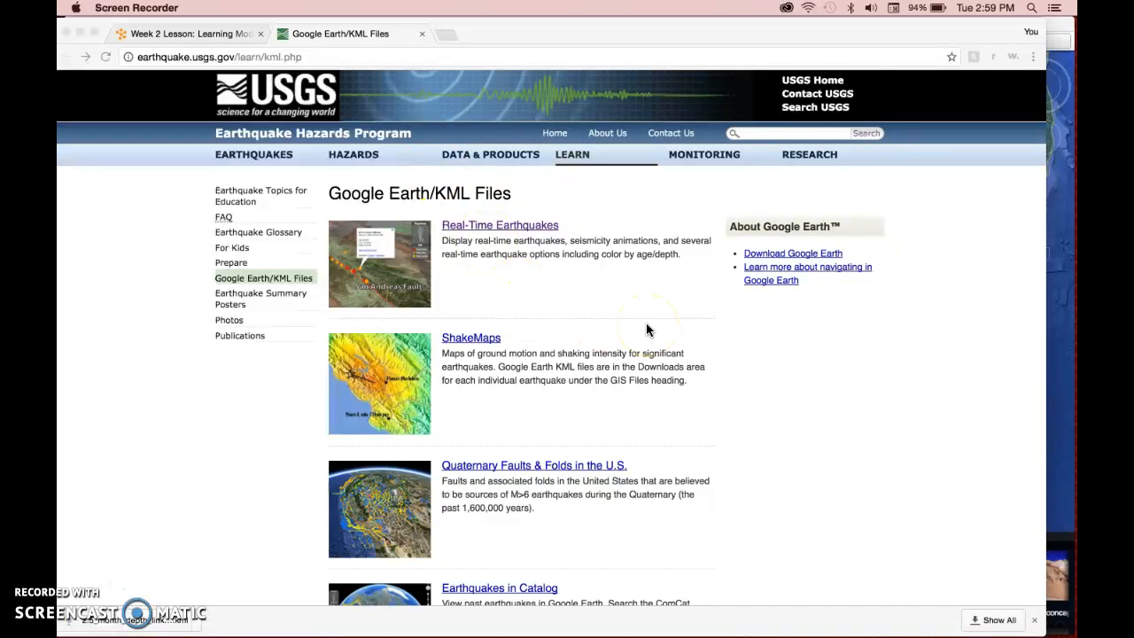
mouse_move(762, 257)
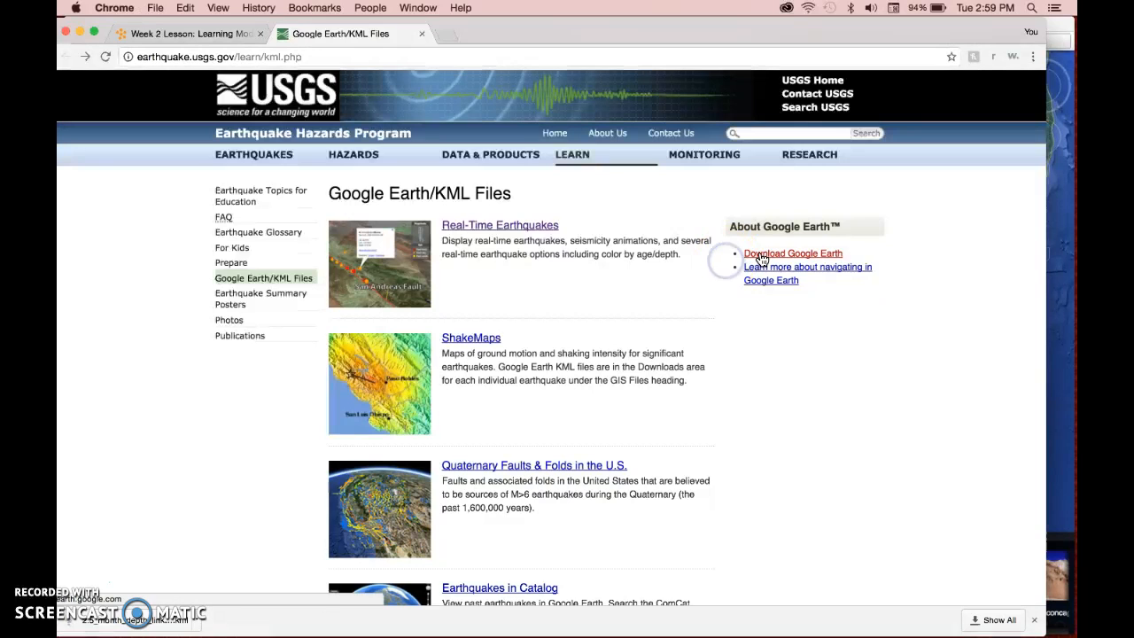
mouse_move(720, 265)
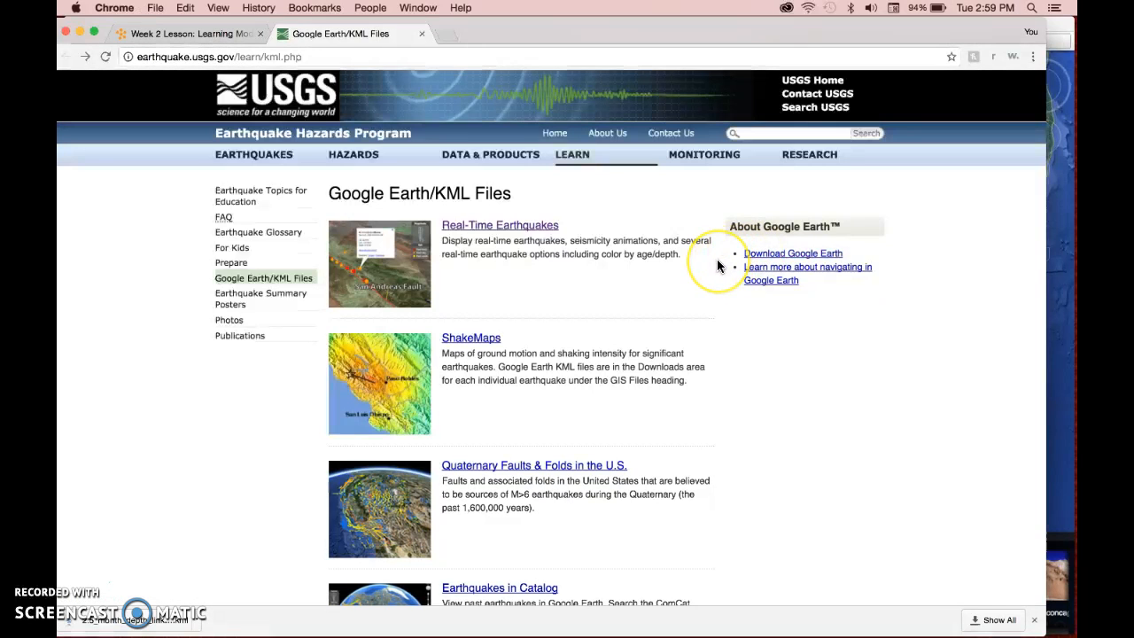
mouse_move(824, 585)
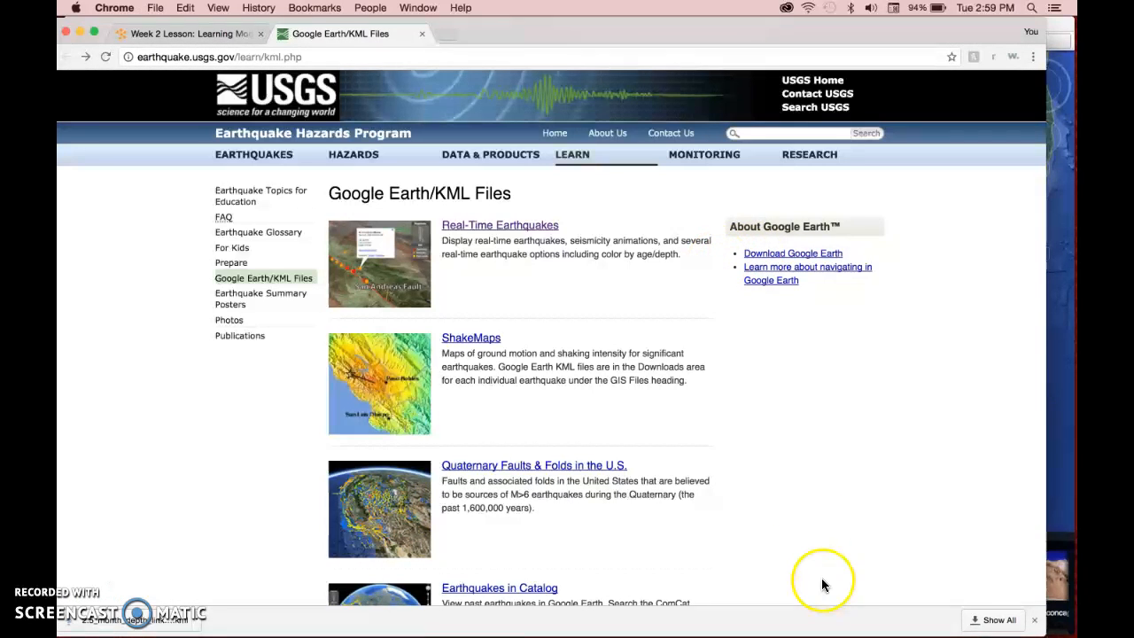
mouse_move(716, 256)
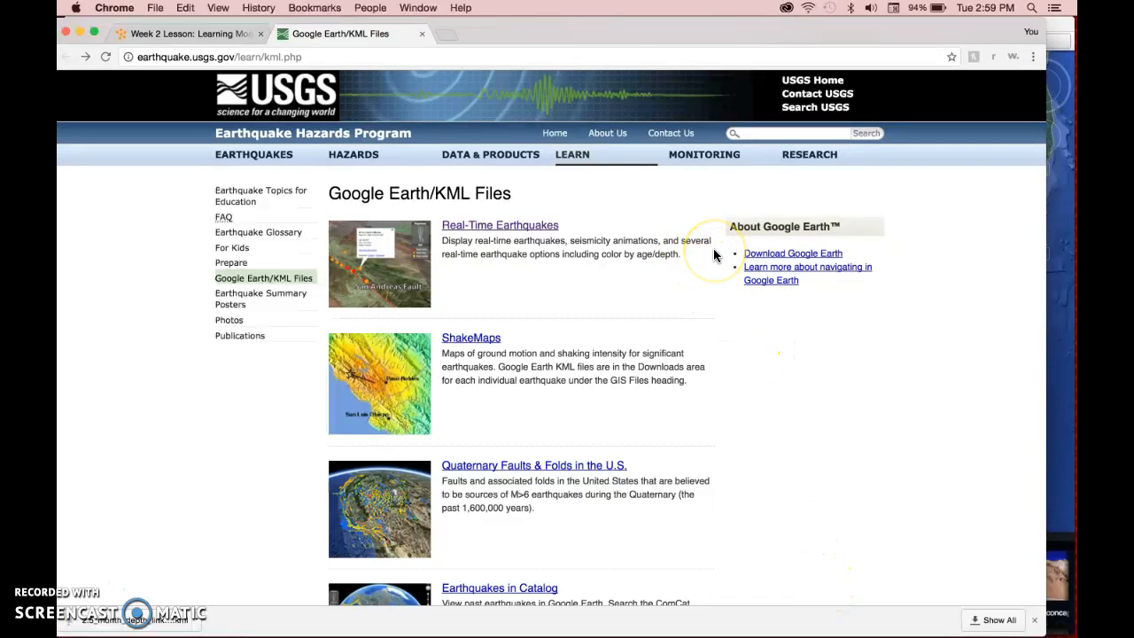
mouse_move(744, 257)
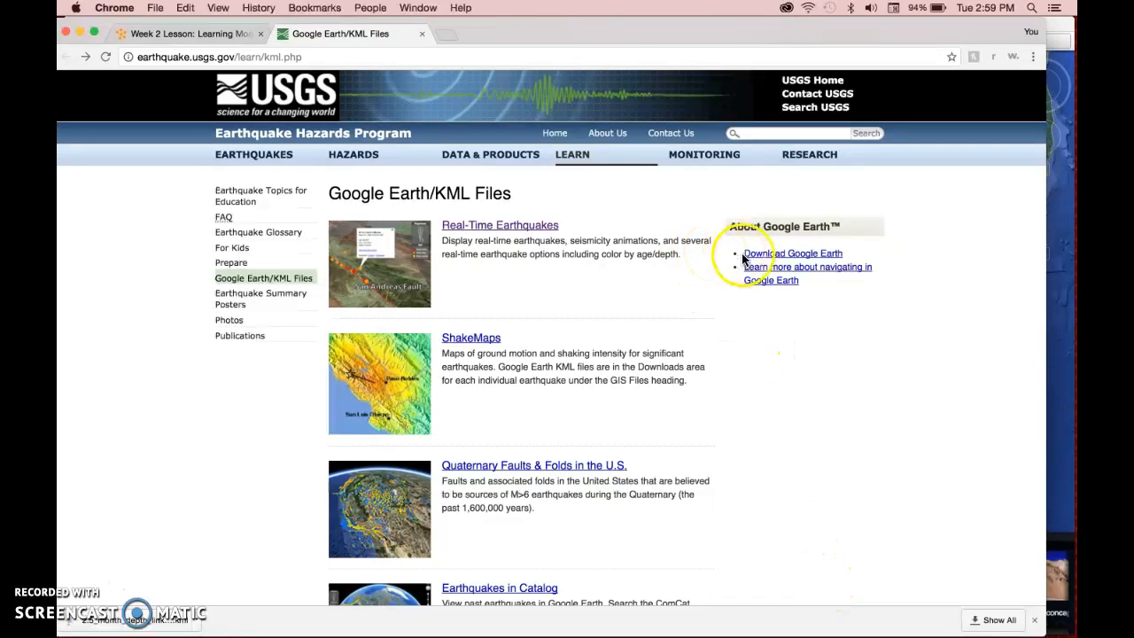
mouse_move(549, 285)
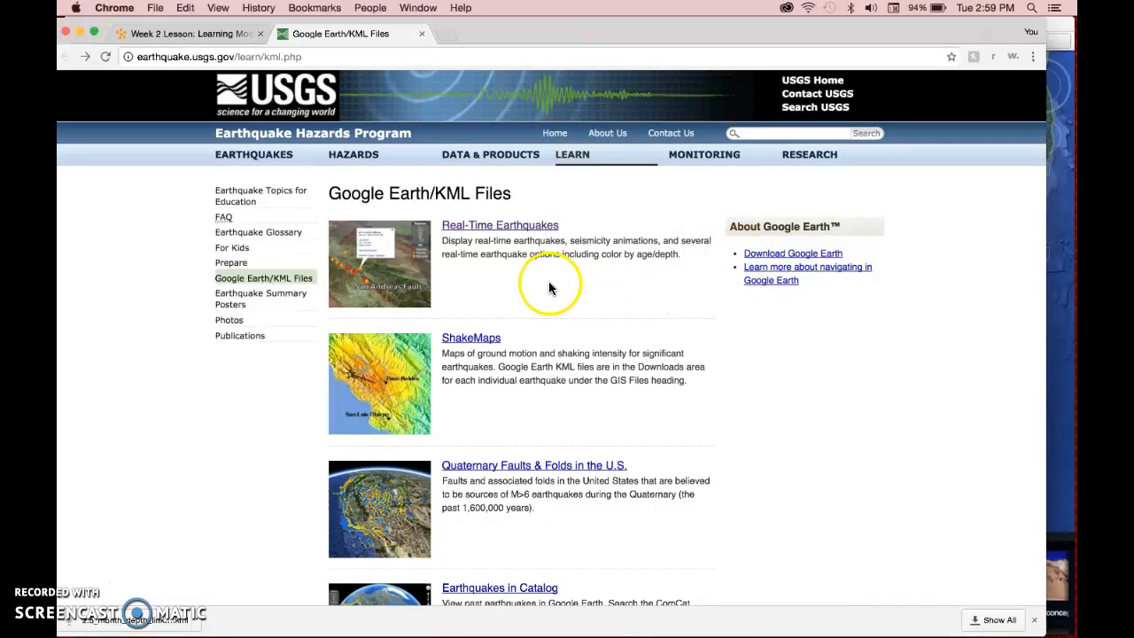
mouse_move(682, 428)
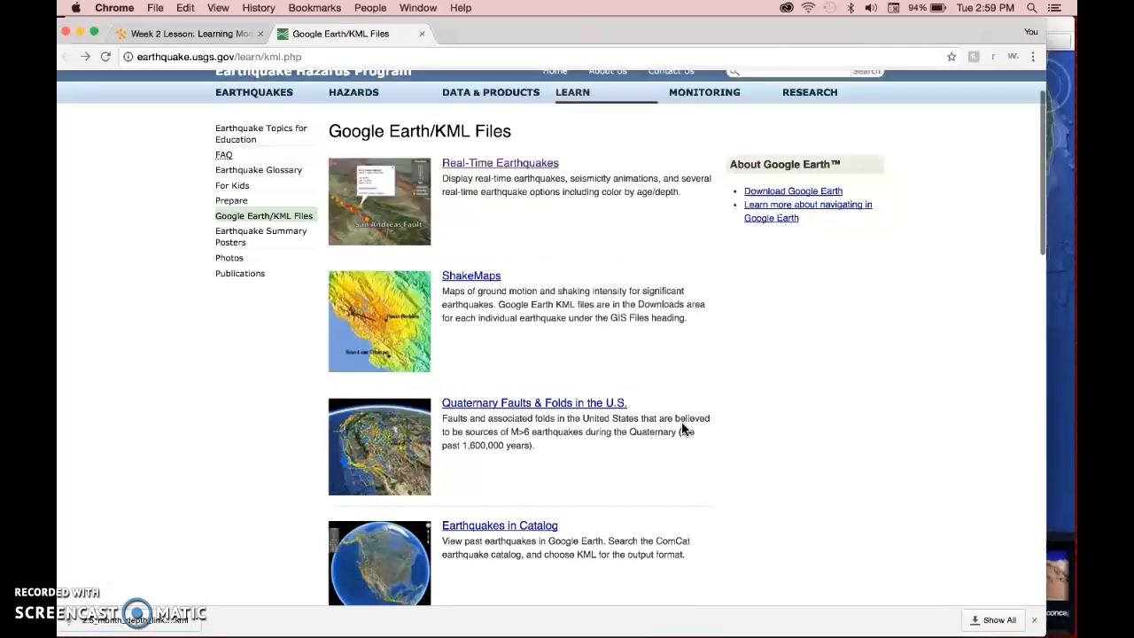
- Scroll the USGS site and open the real-time earthquake KML feeds page
scroll("up", 3)
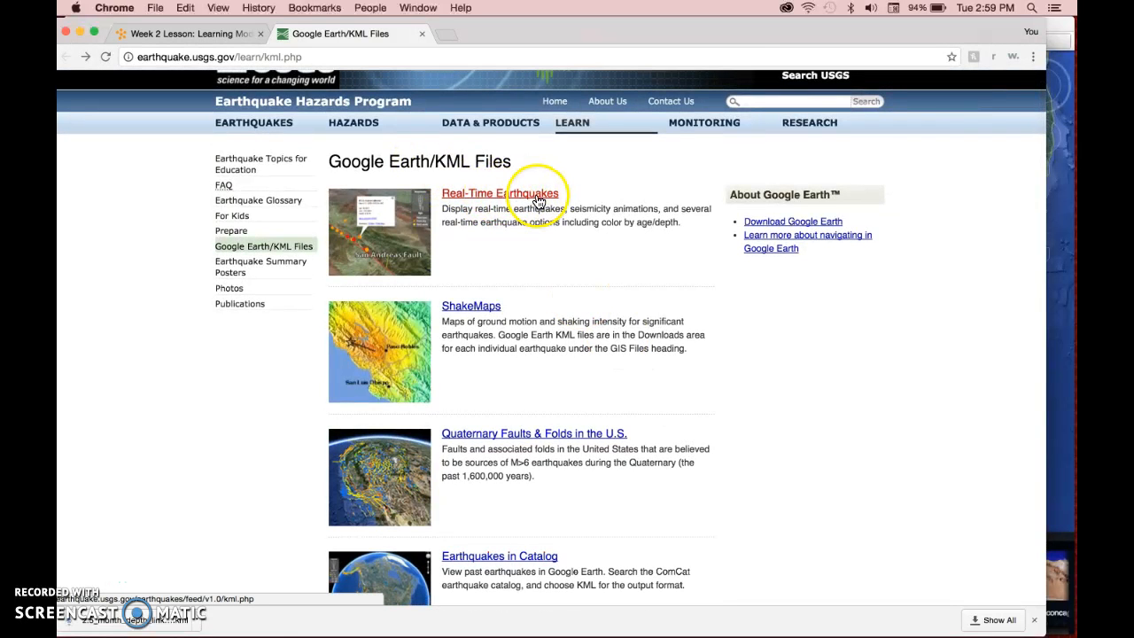
scroll("down", 3)
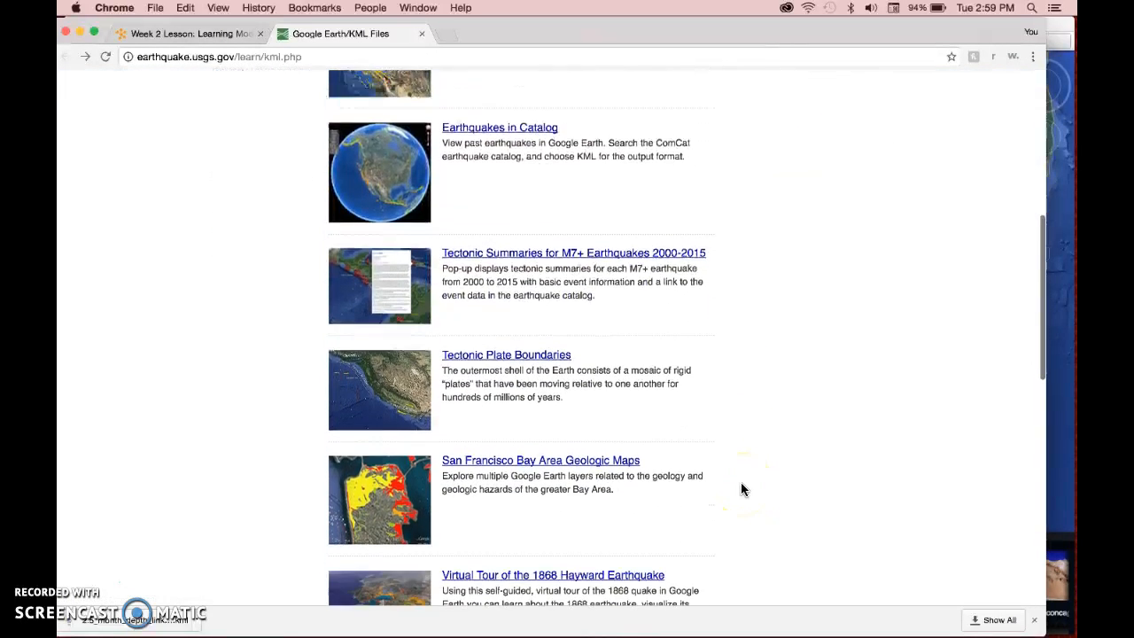
scroll("down", 3)
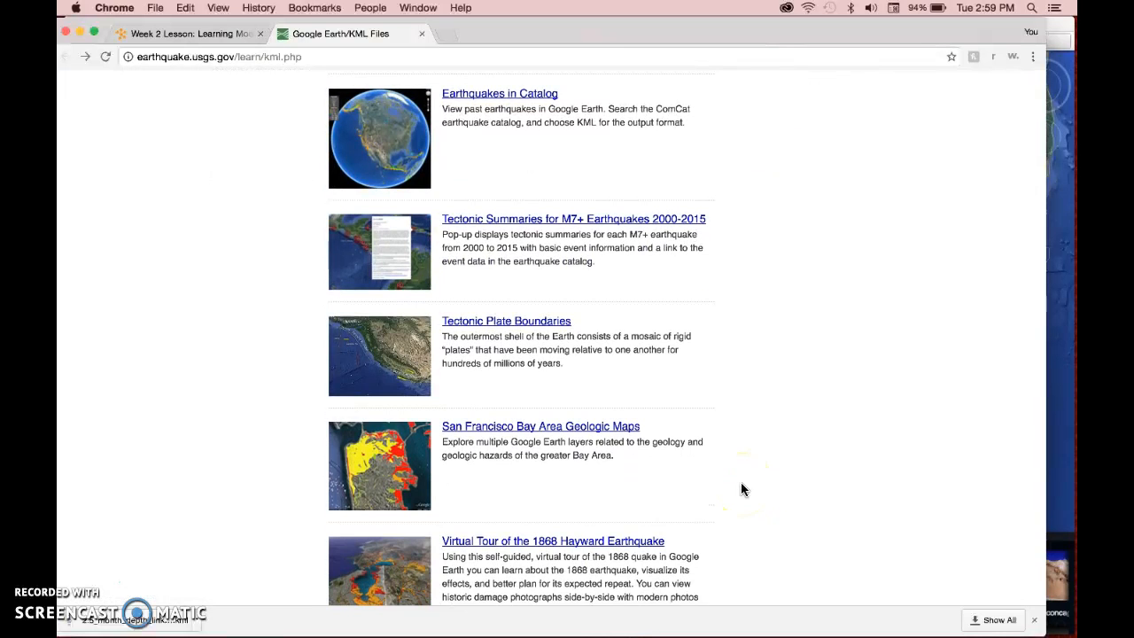
mouse_move(506, 320)
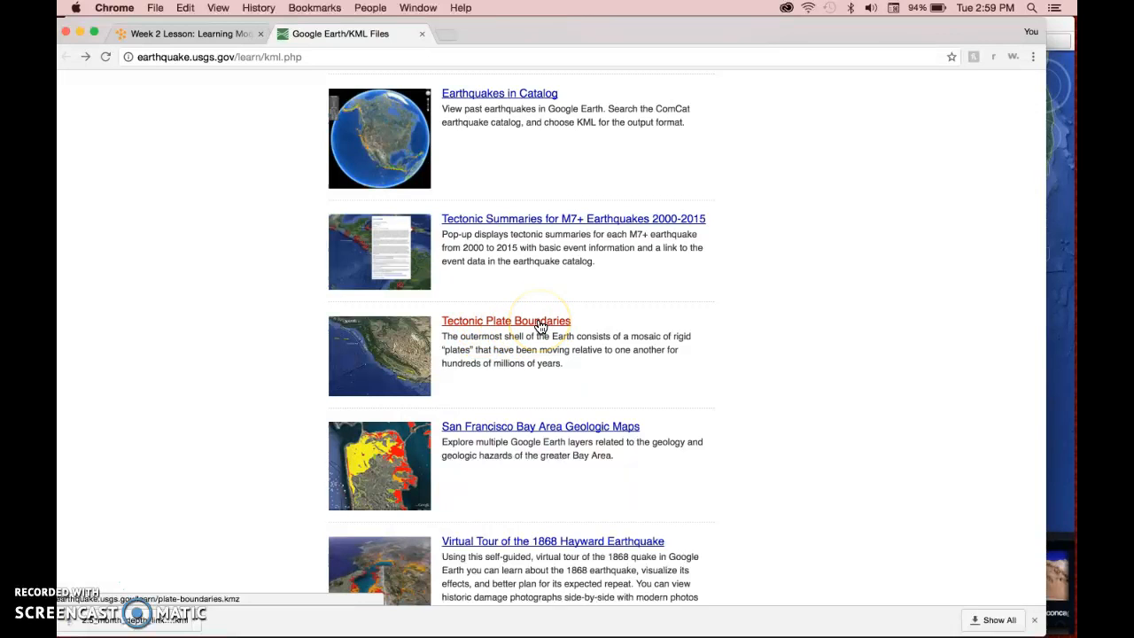
mouse_move(644, 335)
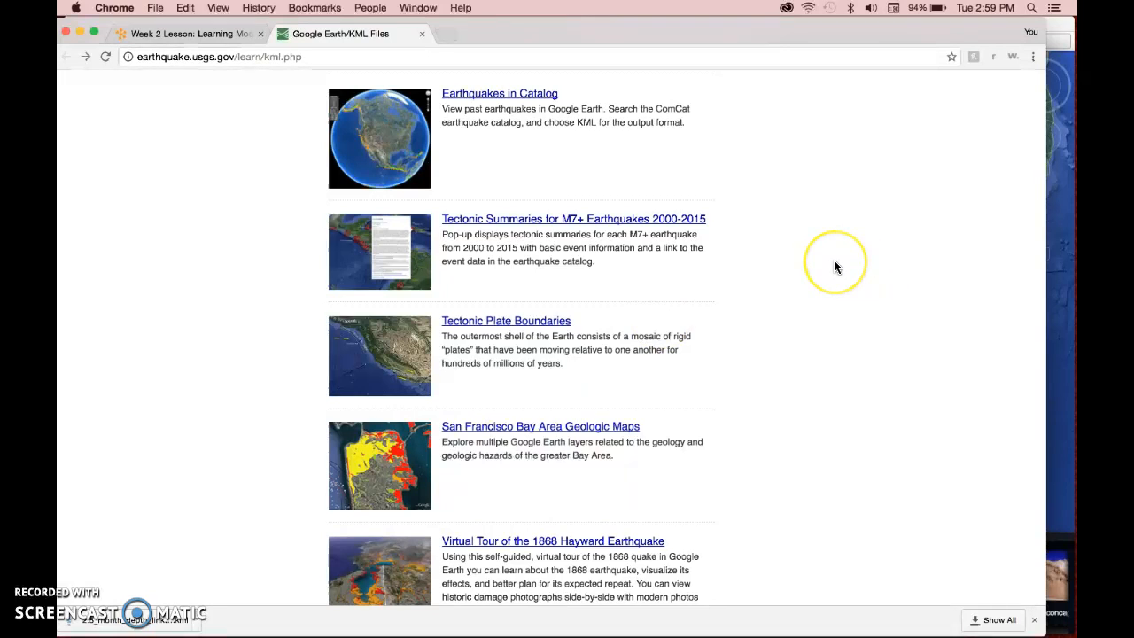
scroll("up", 3)
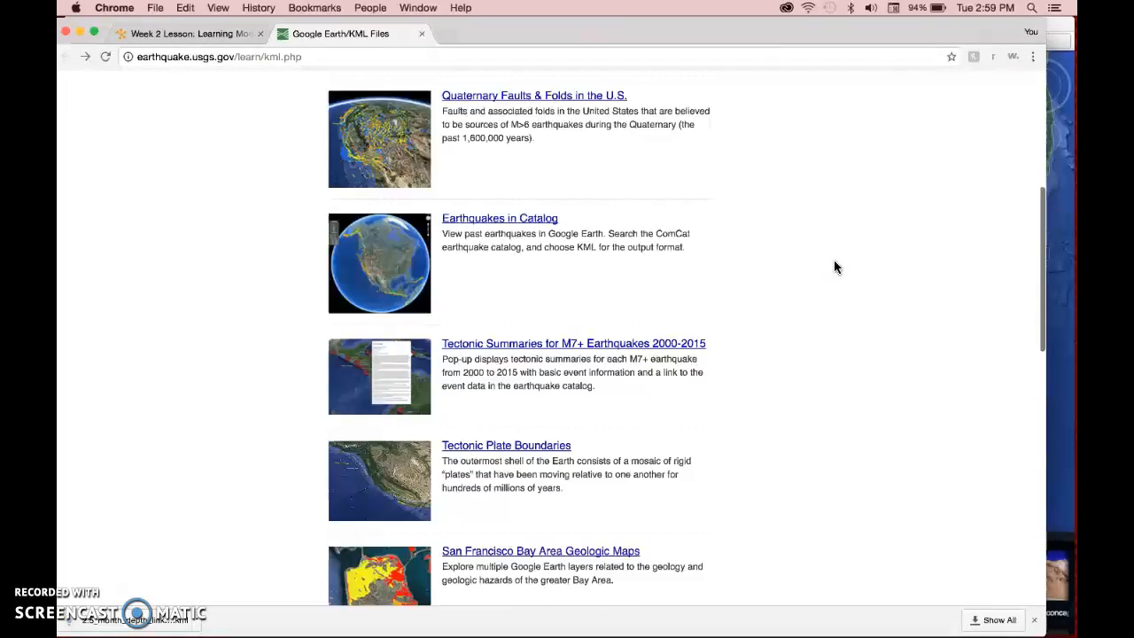
scroll("up", 3)
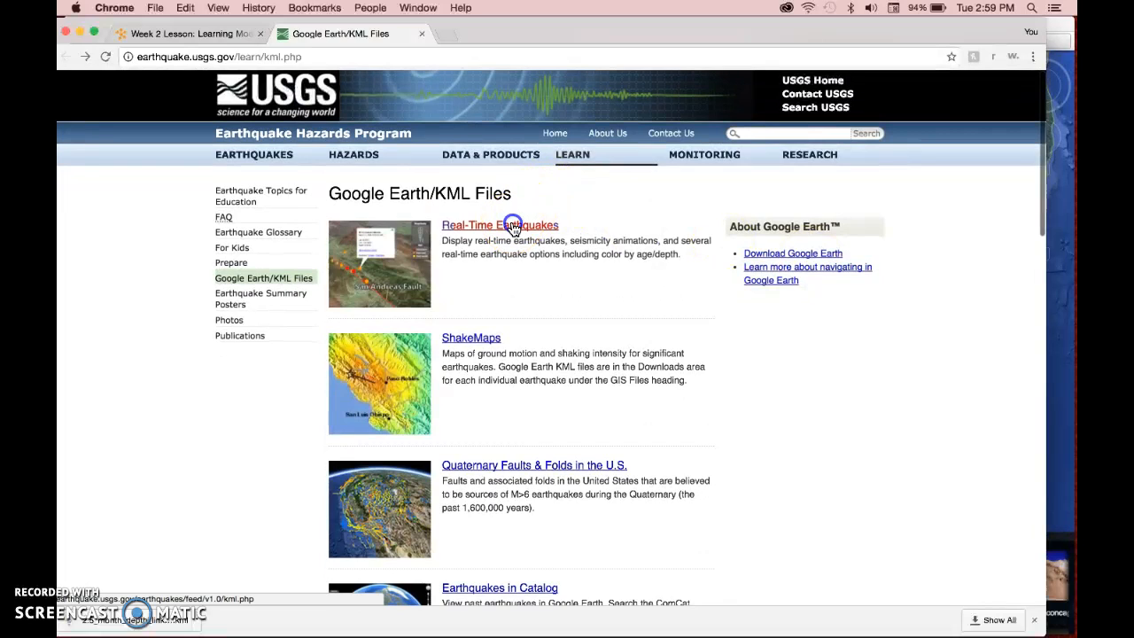
left_click(500, 225)
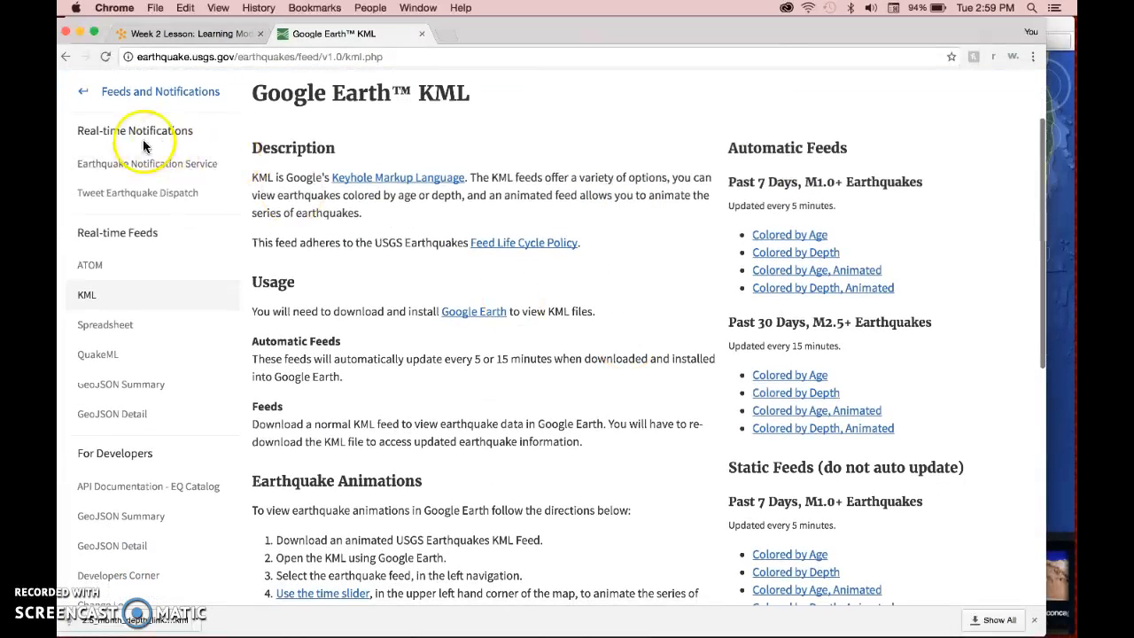
mouse_move(457, 316)
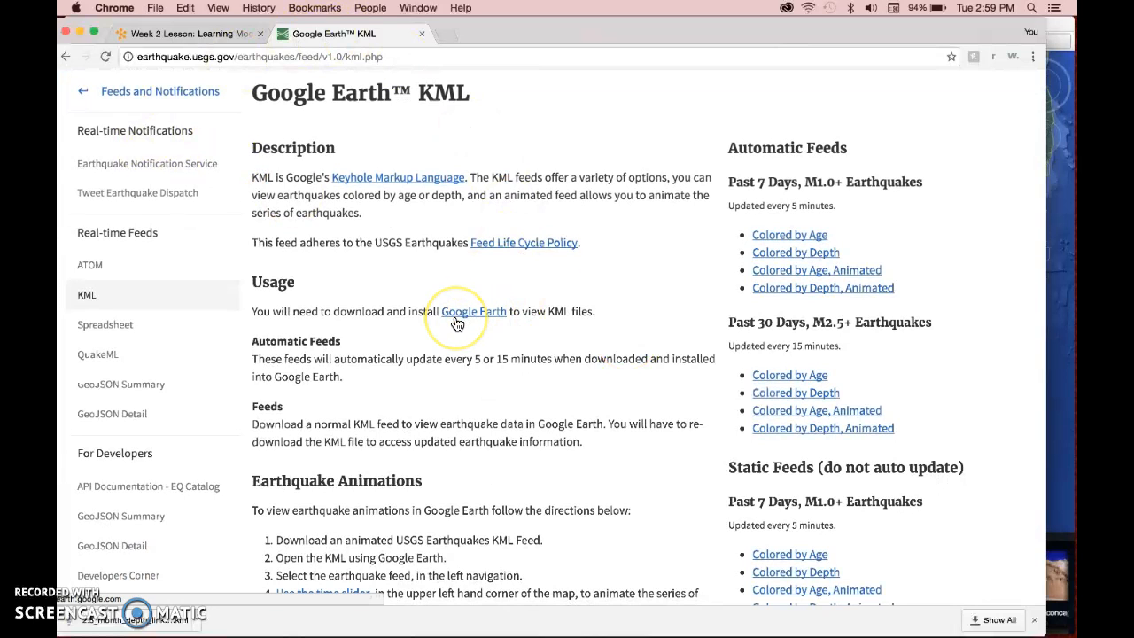
mouse_move(258, 175)
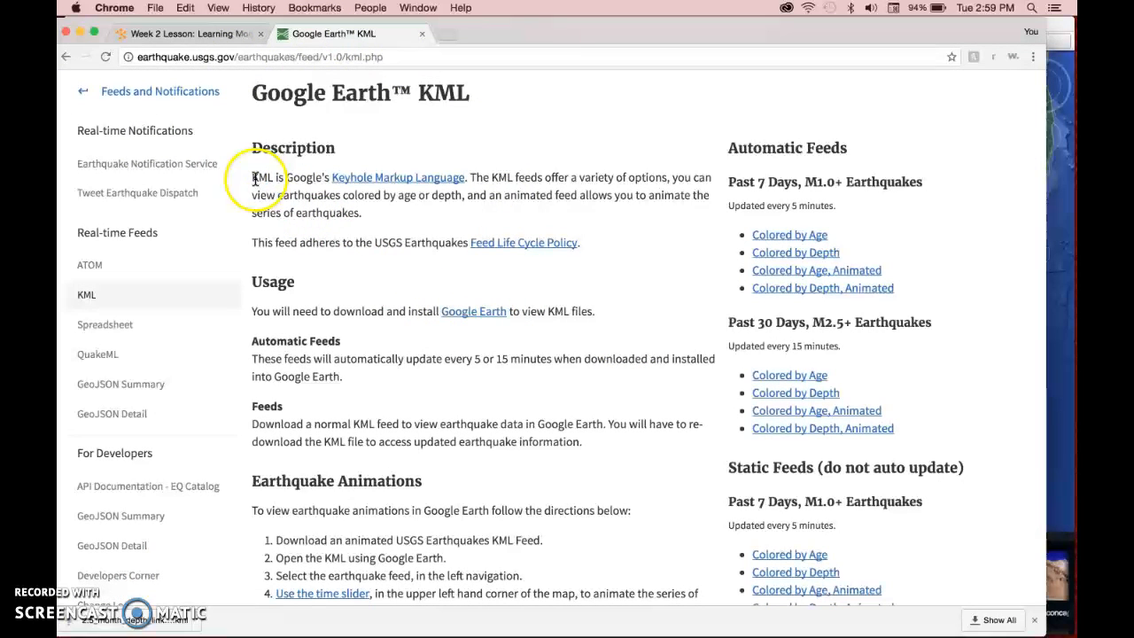
- Highlight the word KML in the feed description and look over the page
double_click(262, 177)
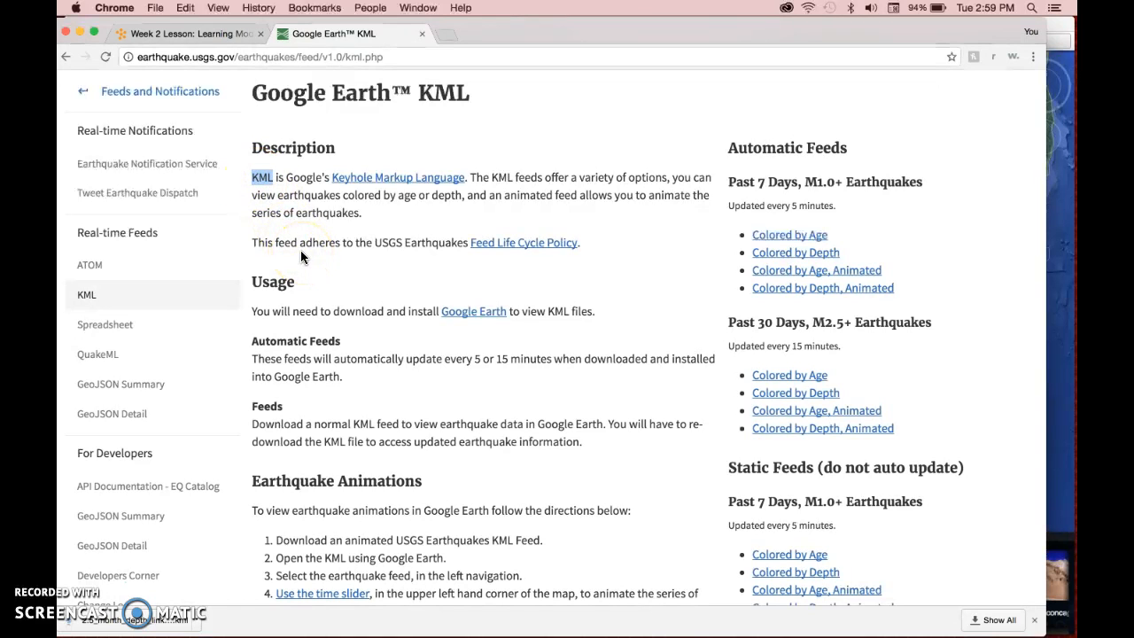
mouse_move(306, 246)
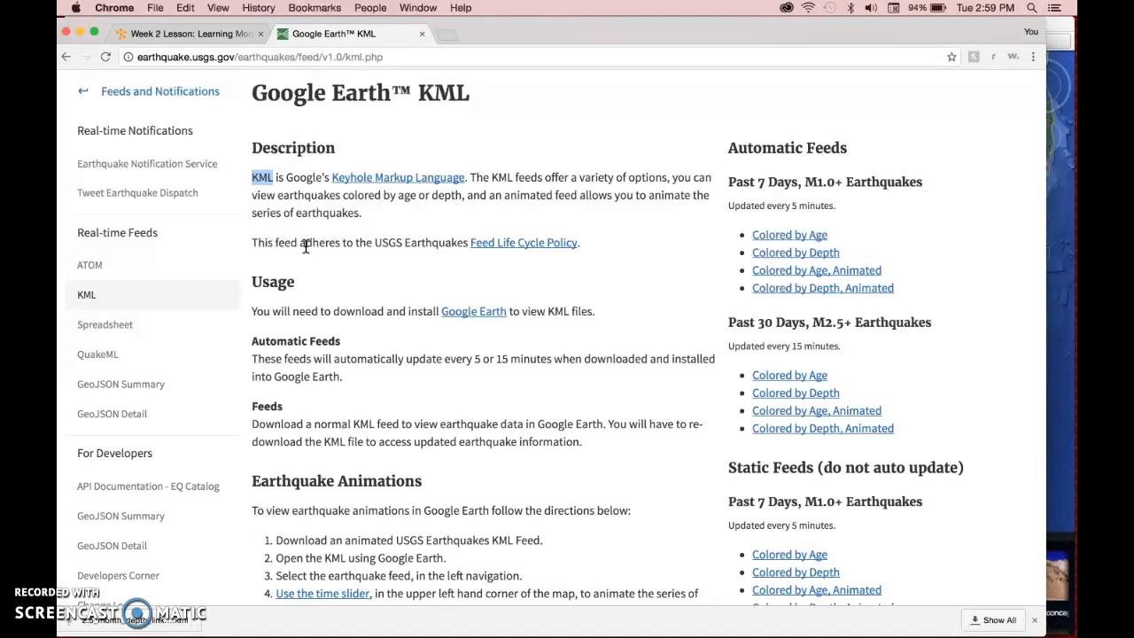
scroll("down", 3)
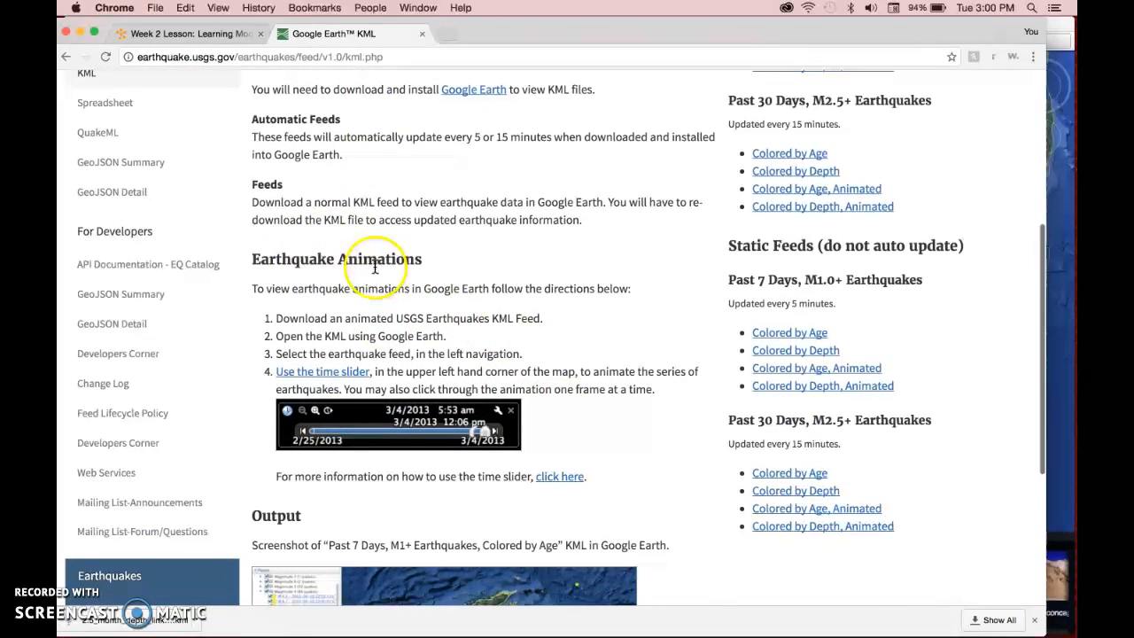
mouse_move(367, 324)
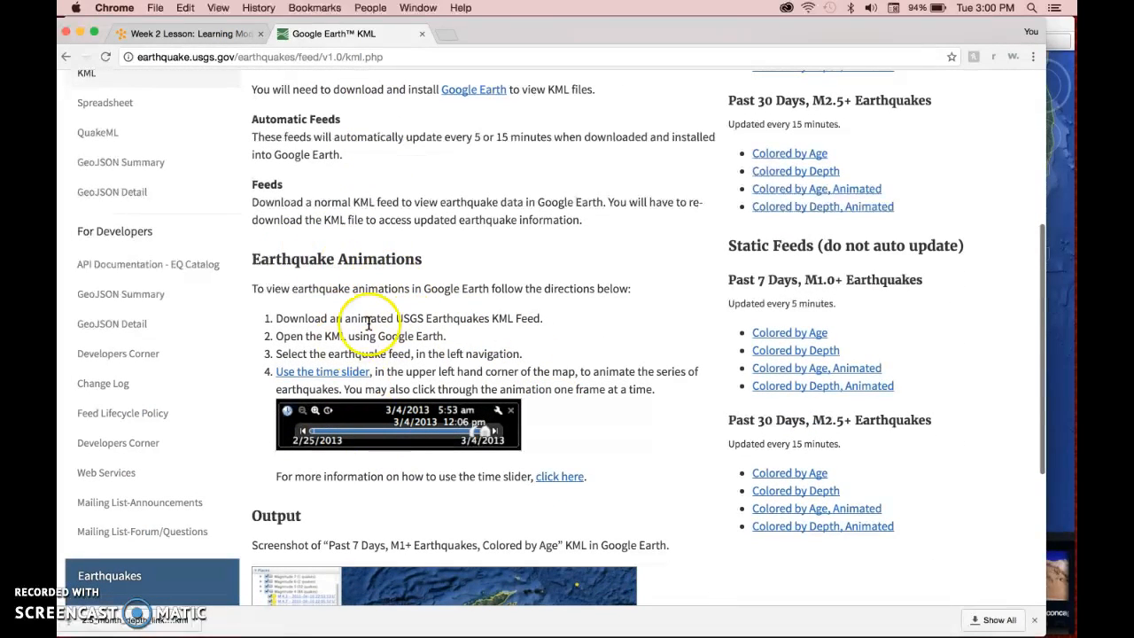
scroll("up", 3)
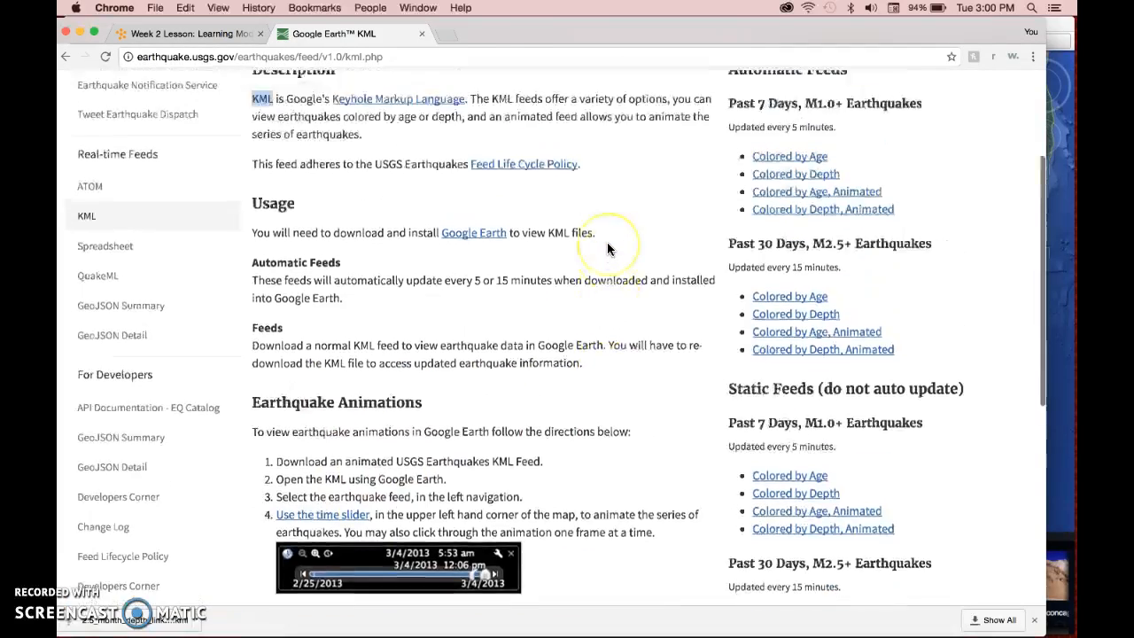
scroll("up", 3)
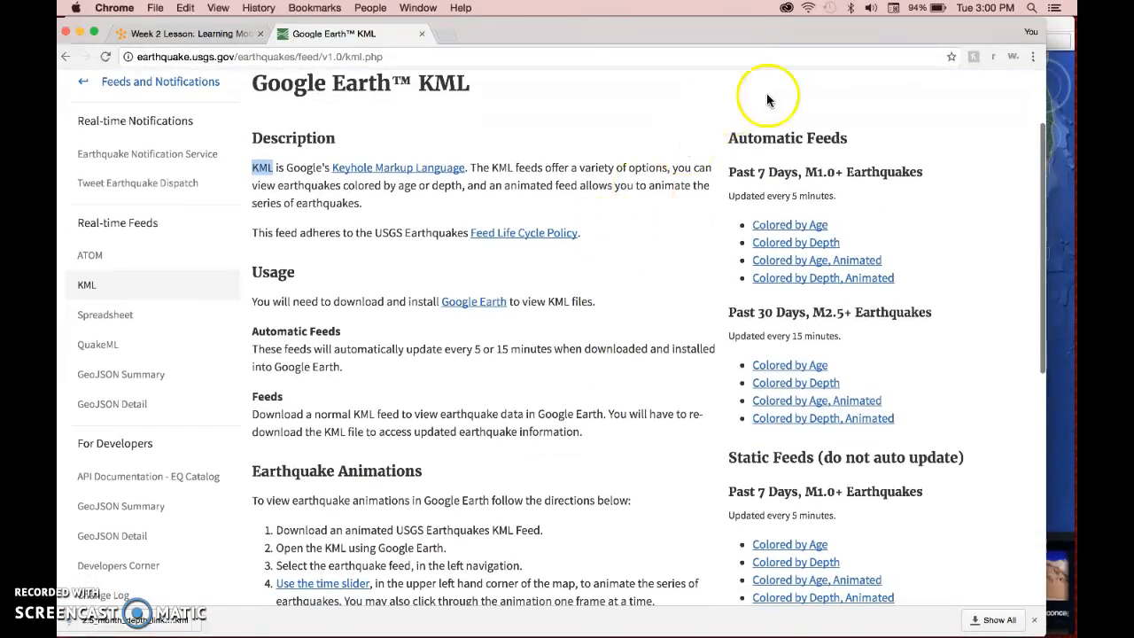
mouse_move(918, 244)
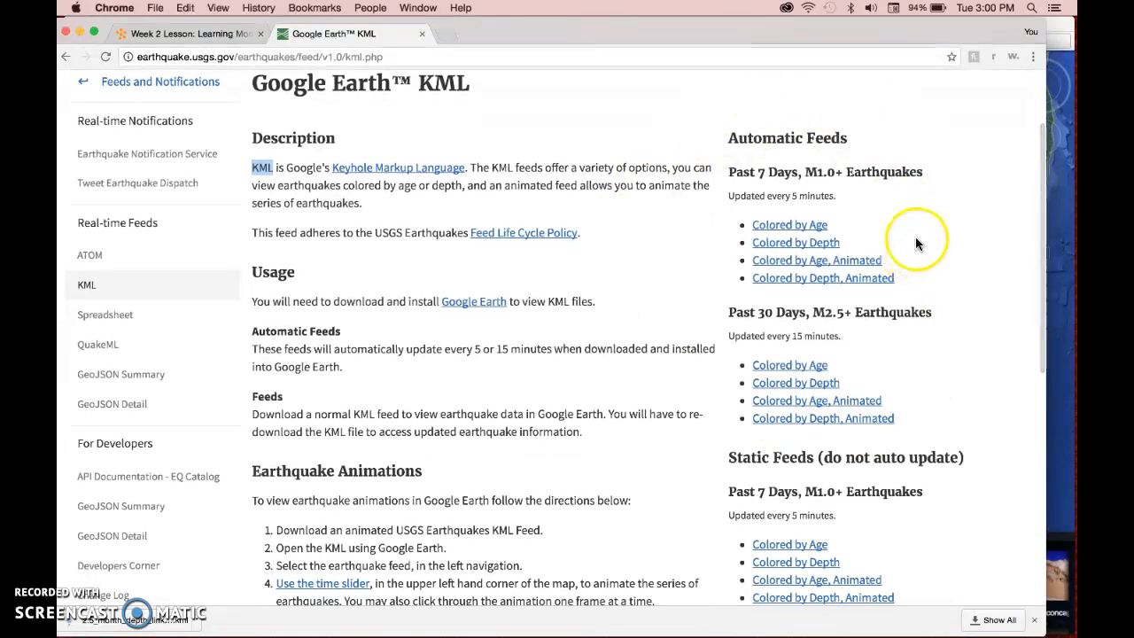
mouse_move(921, 239)
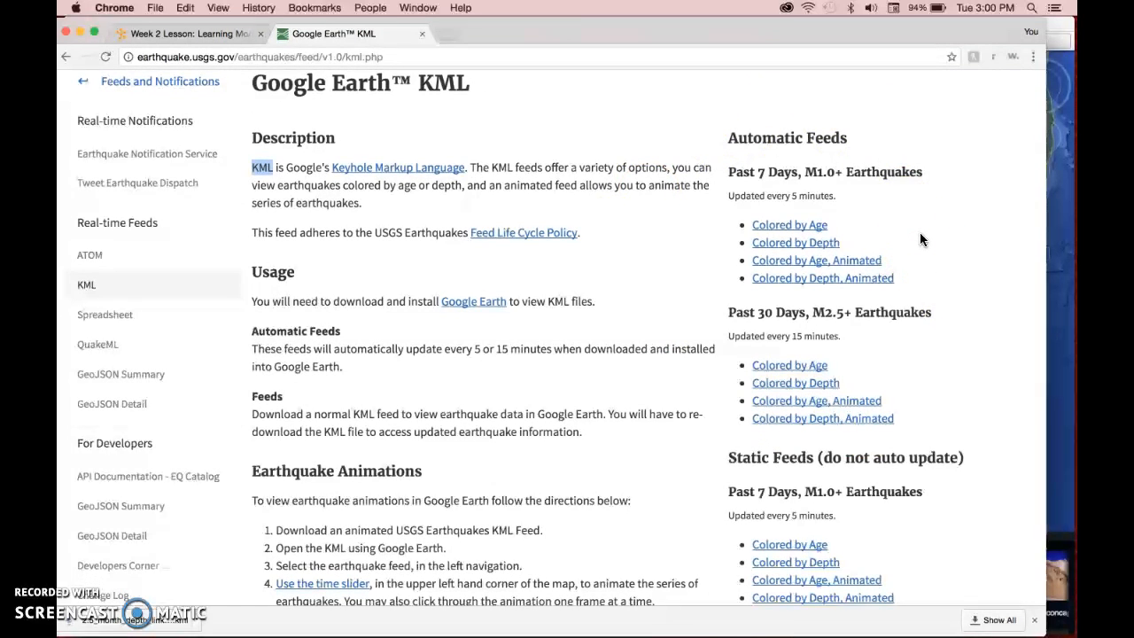
mouse_move(762, 131)
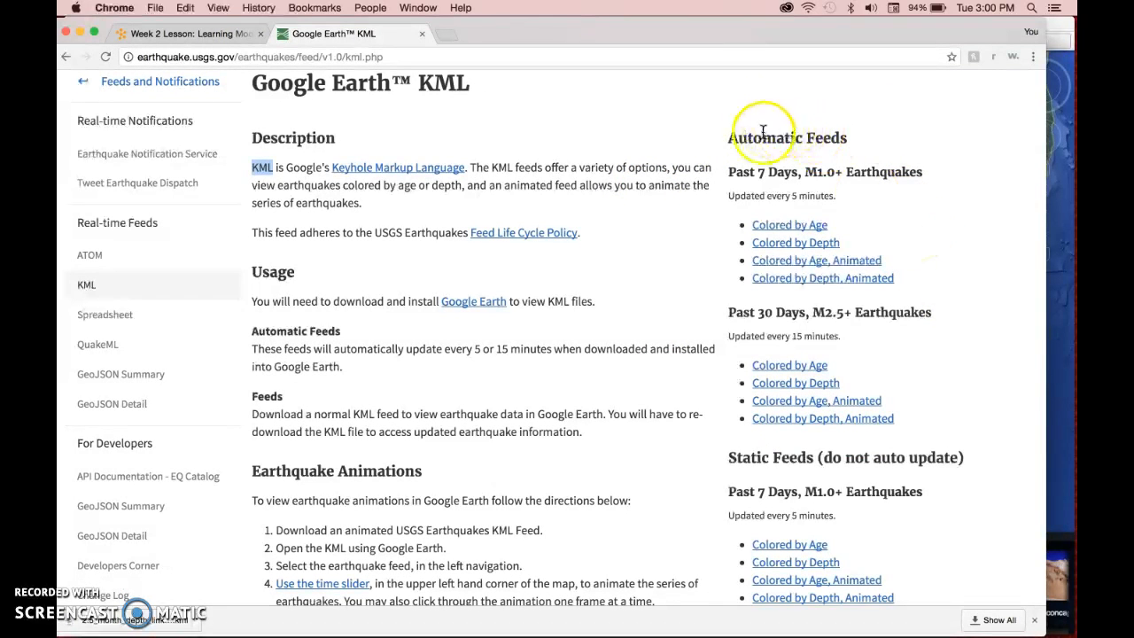
mouse_move(788, 462)
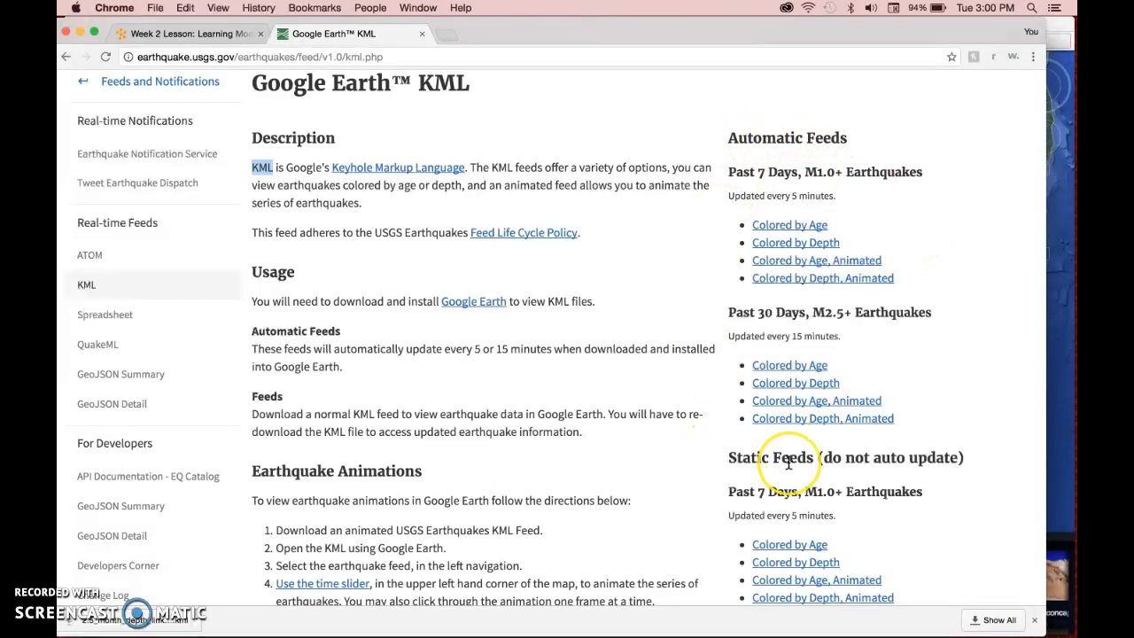
mouse_move(743, 129)
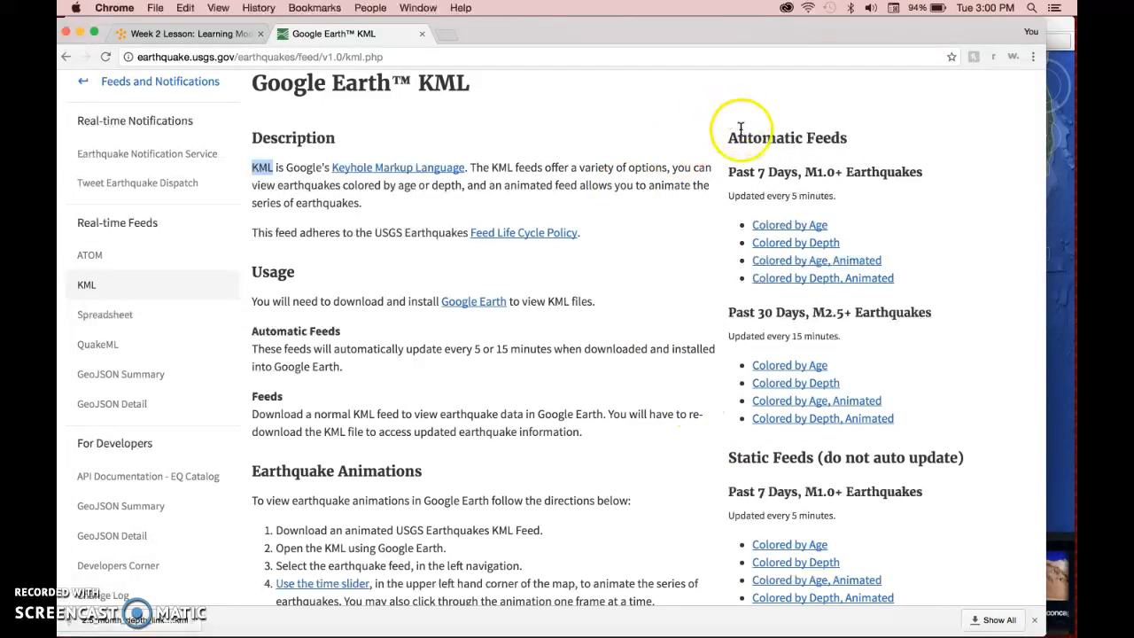
mouse_move(741, 128)
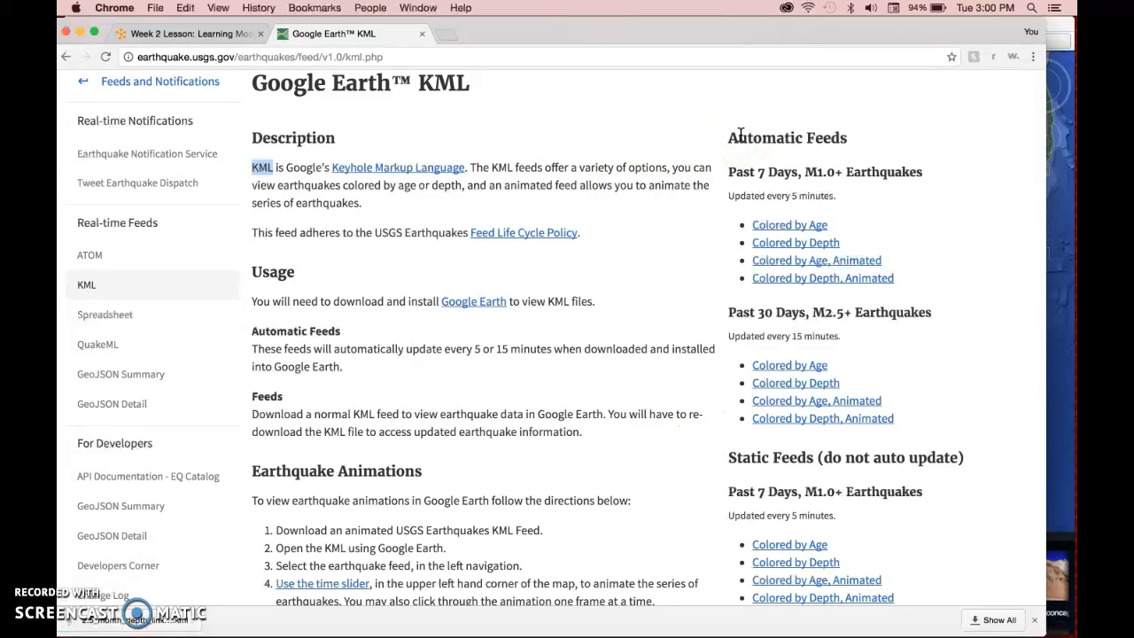
mouse_move(789, 224)
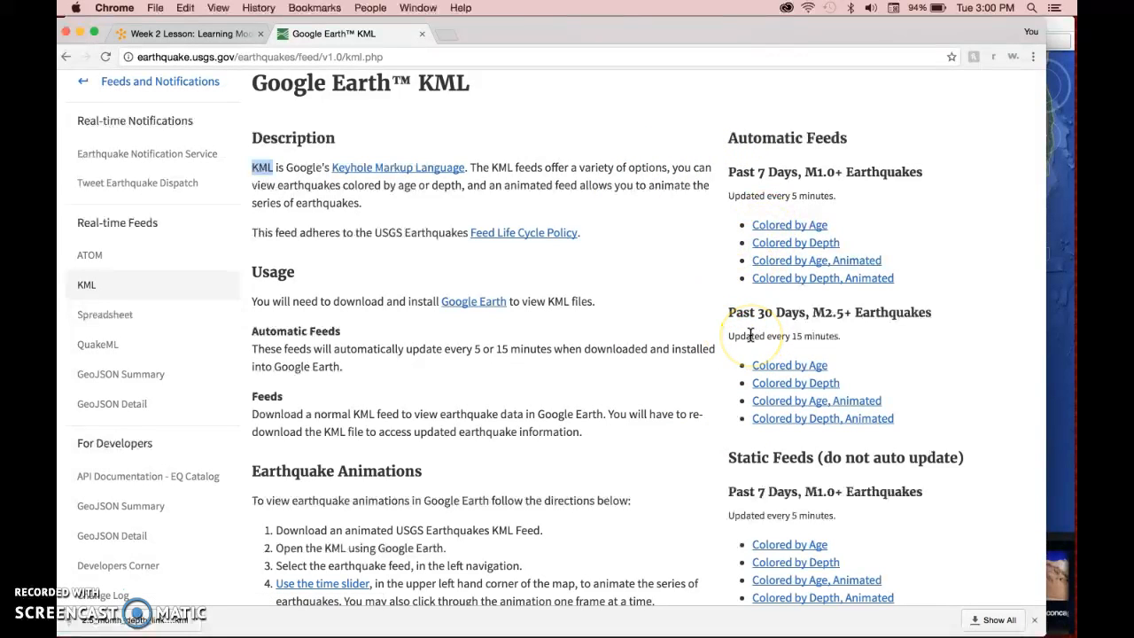
- Scroll down to the Past 30 Days, M2.5+ Earthquakes section under Automatic Feeds
scroll("down", 3)
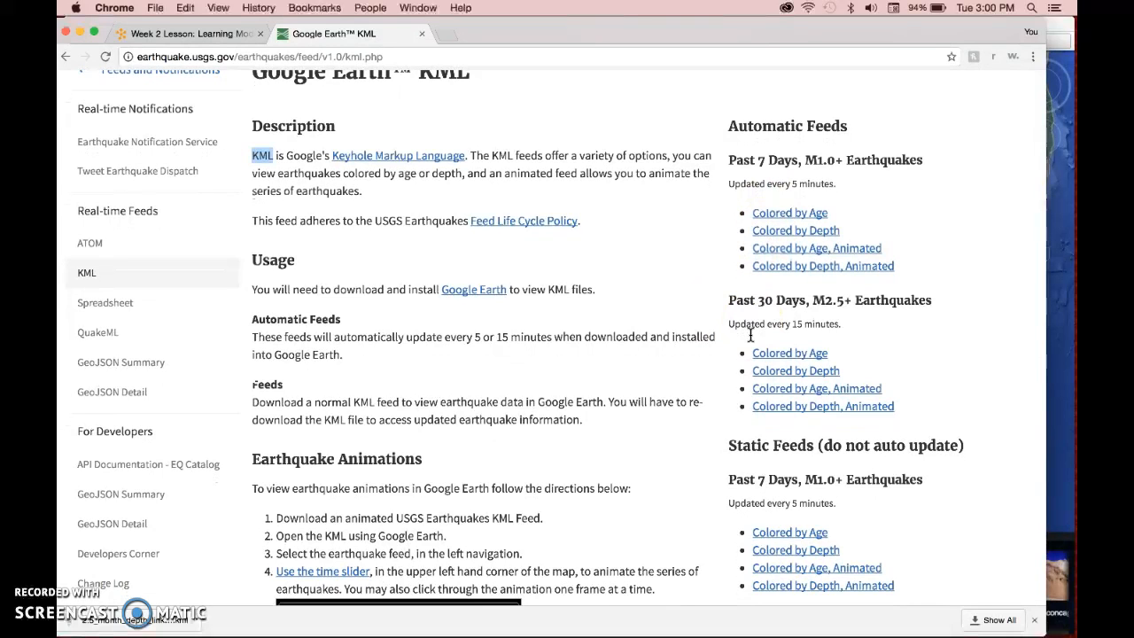
mouse_move(718, 319)
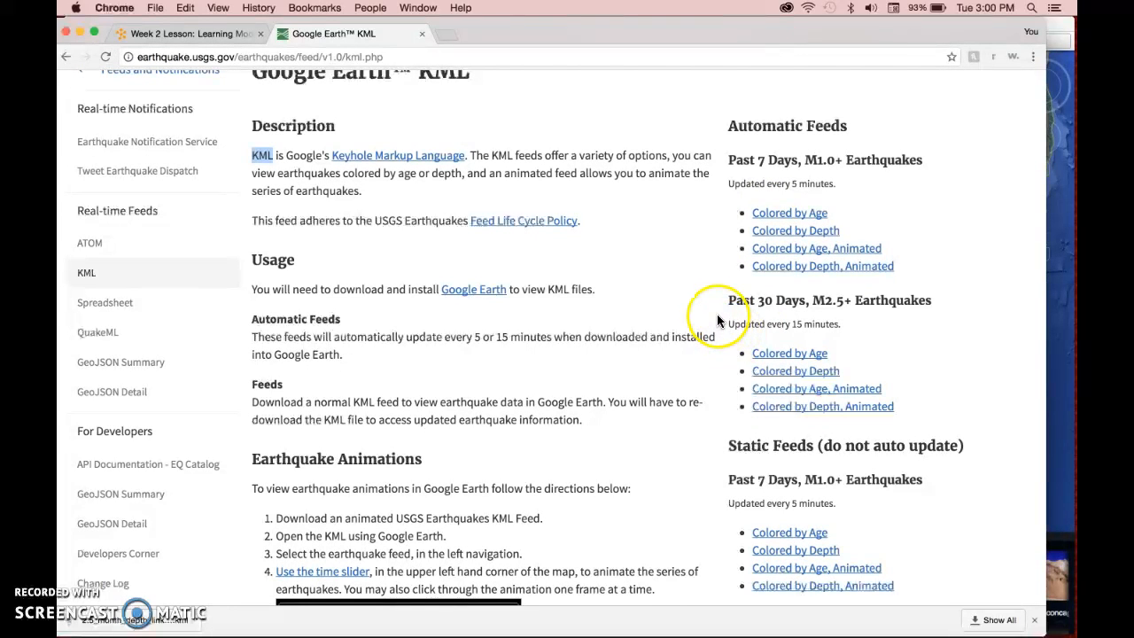
scroll("down", 3)
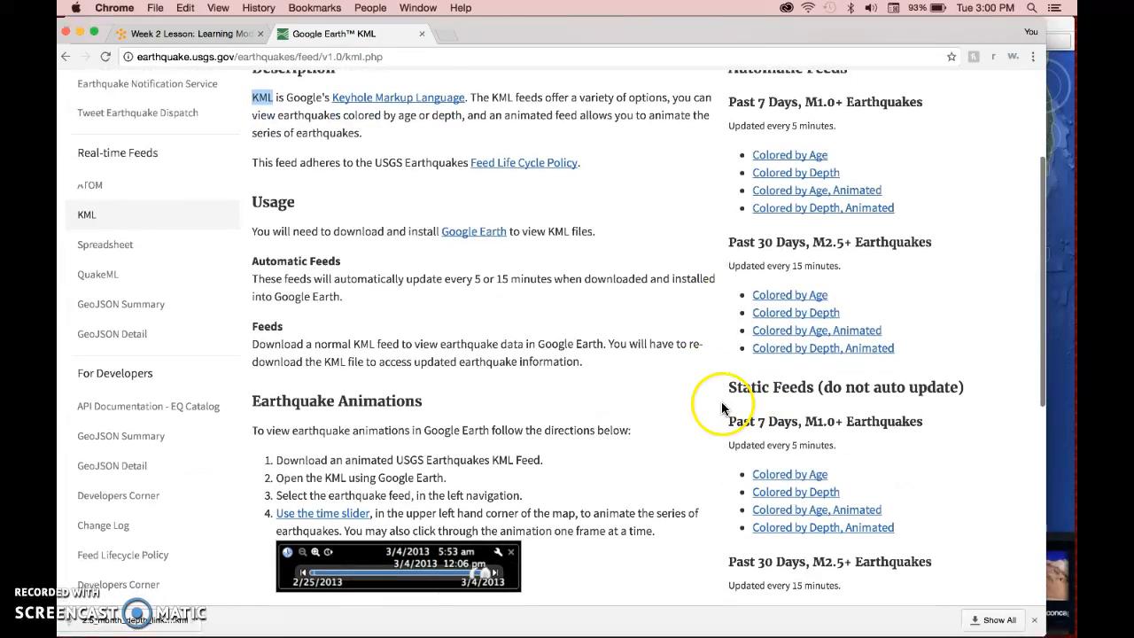
scroll("down", 3)
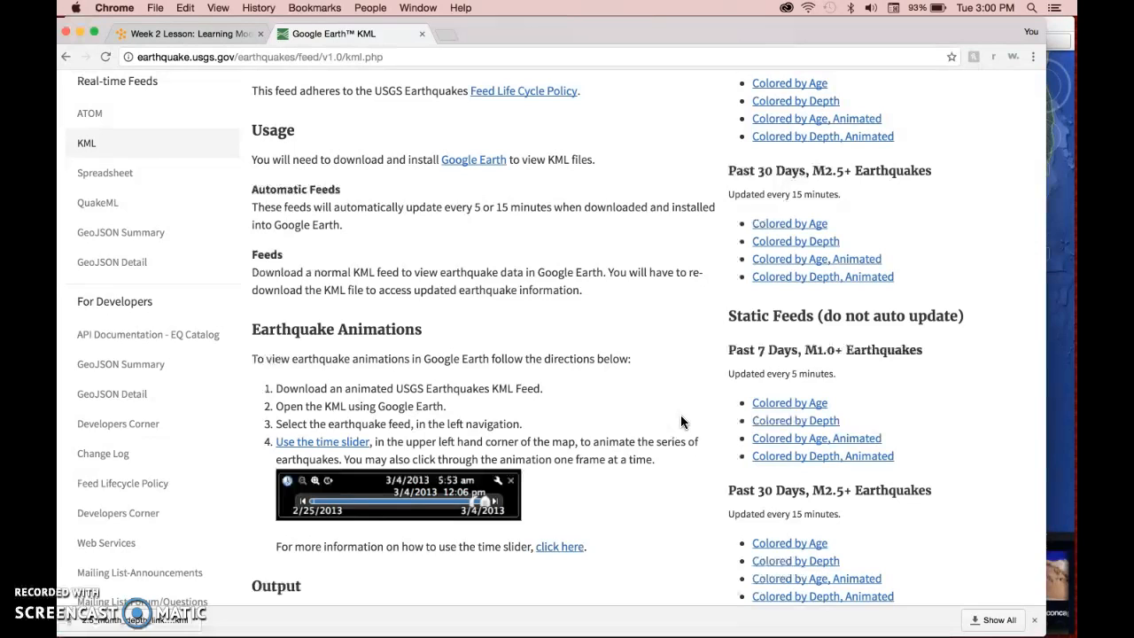
scroll("up", 3)
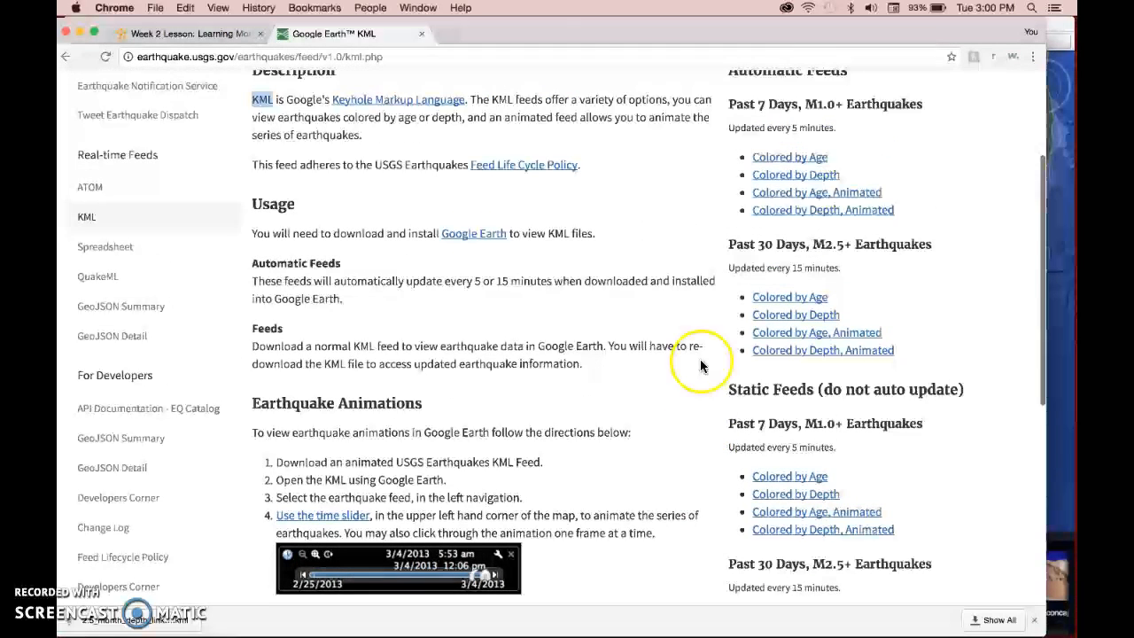
scroll("up", 3)
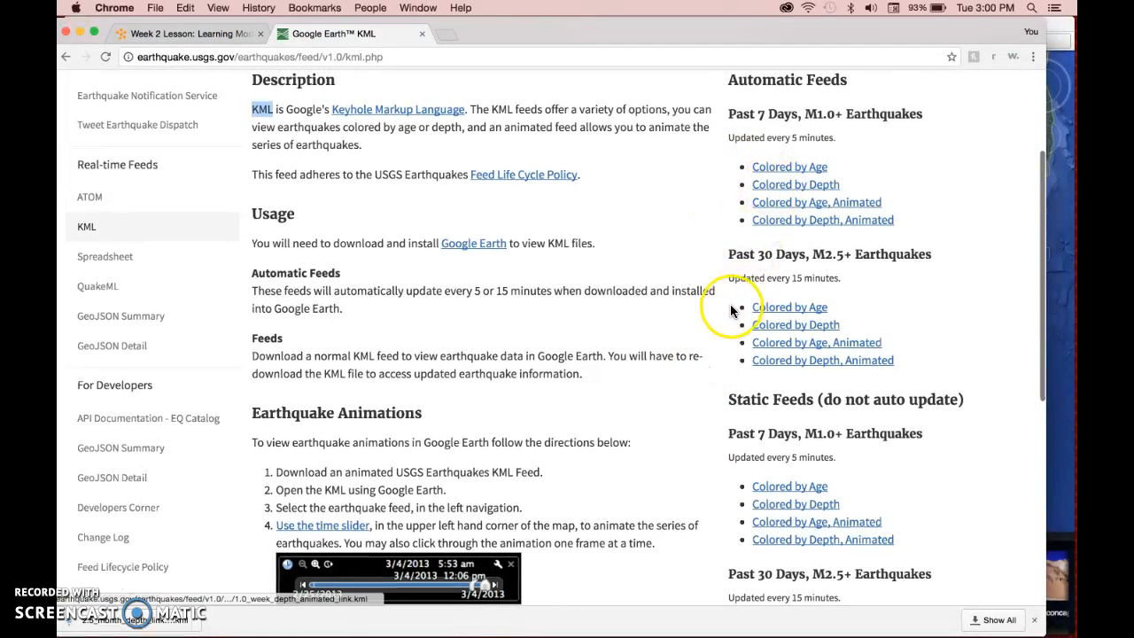
scroll("down", 3)
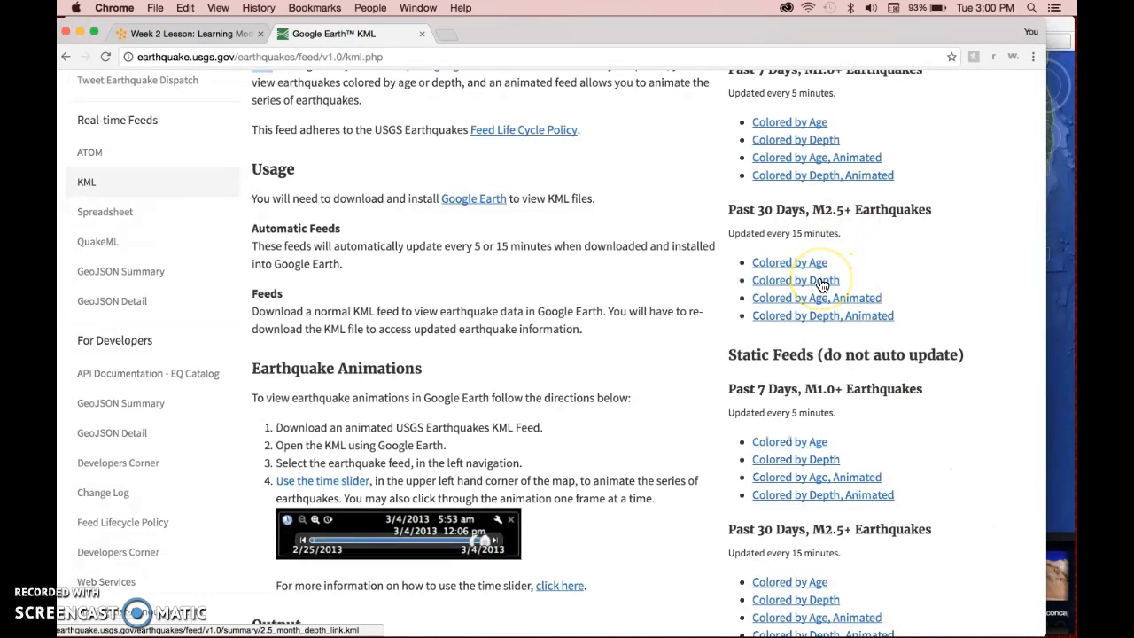
- Download the 'Colored by Depth' KML under Past 30 Days, M2.5+ Earthquakes
left_click(790, 261)
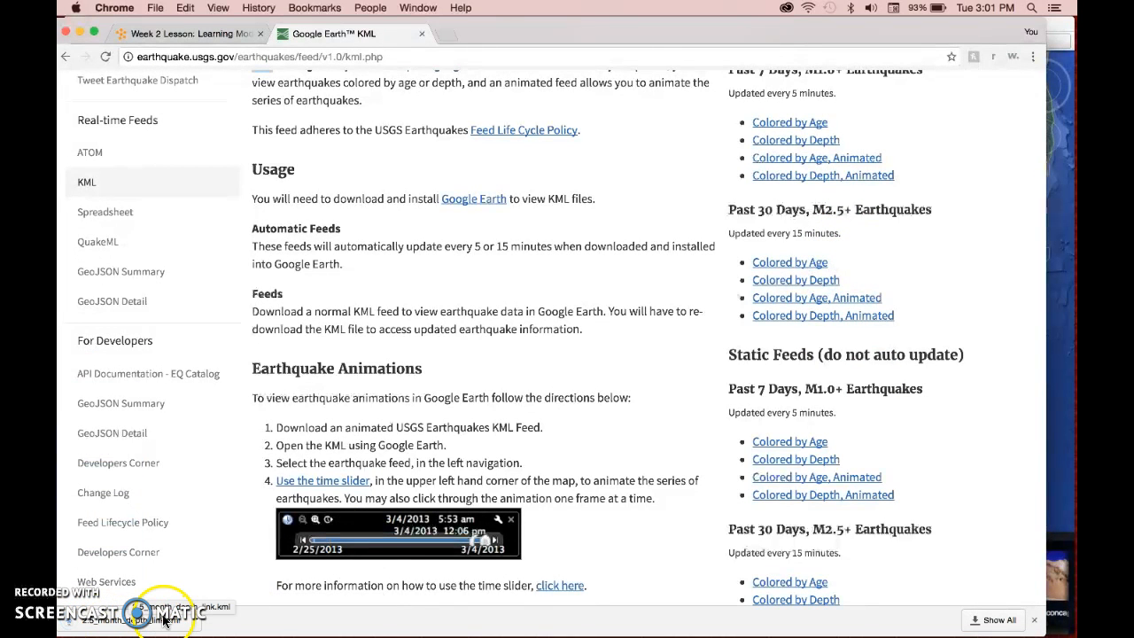
mouse_move(1068, 319)
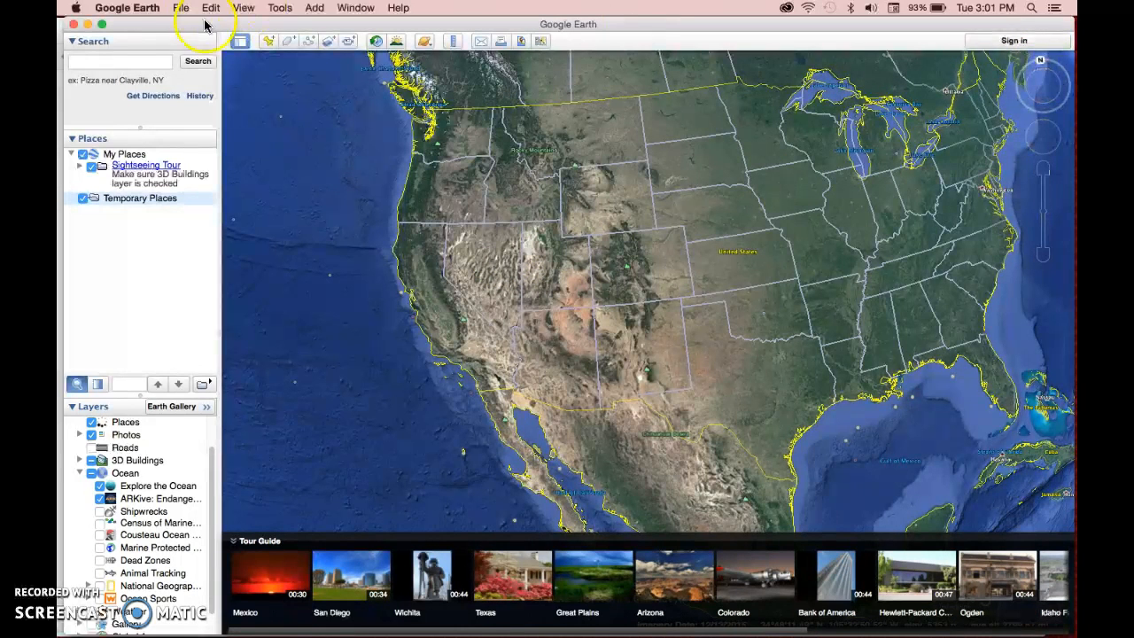
- Open 2.5_month_depth_link.kml from Downloads through File > Open
left_click(181, 8)
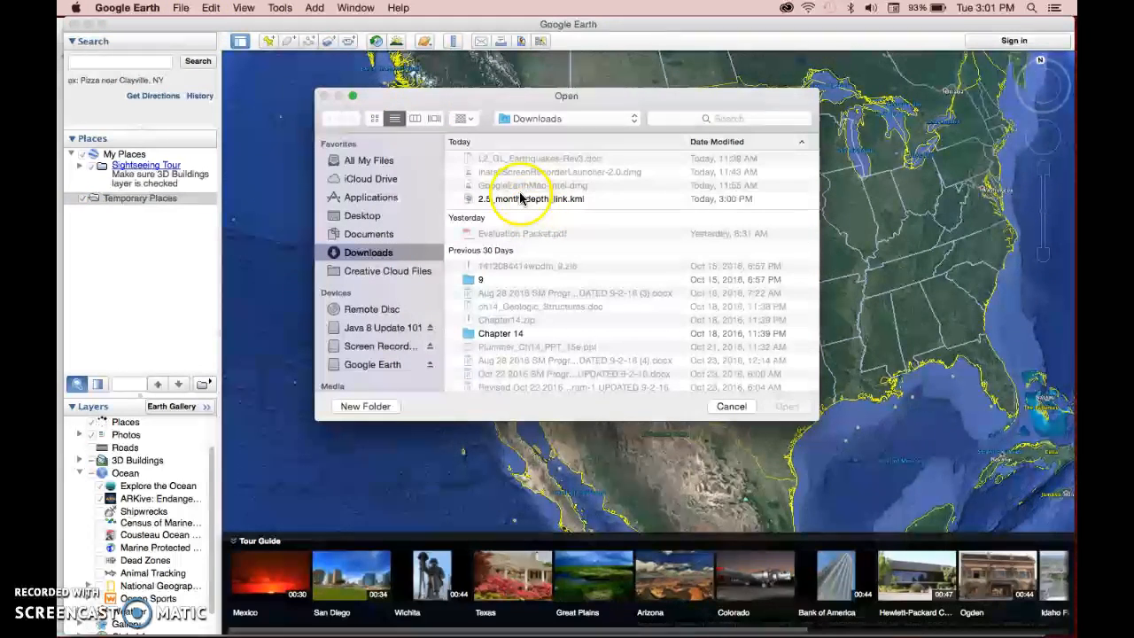
left_click(530, 199)
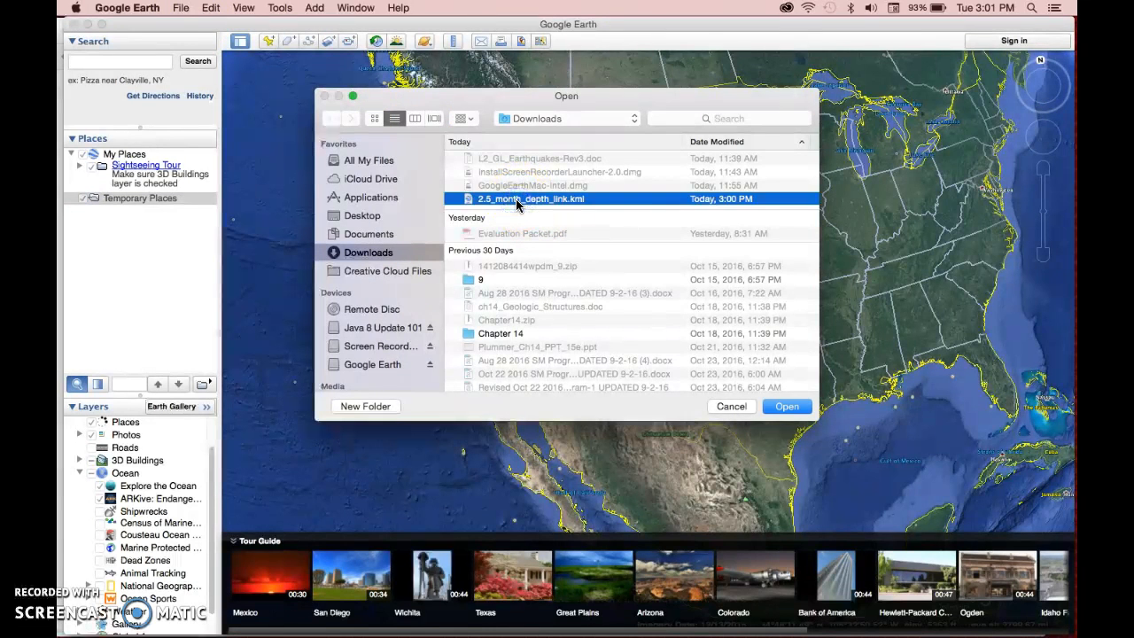
mouse_move(638, 295)
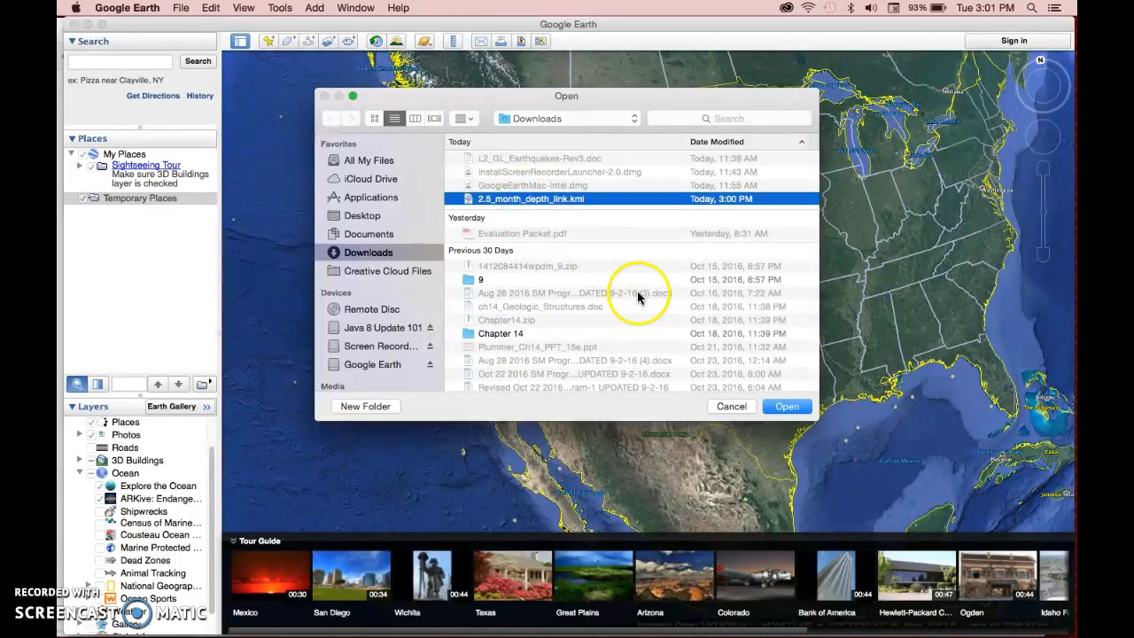
mouse_move(787, 406)
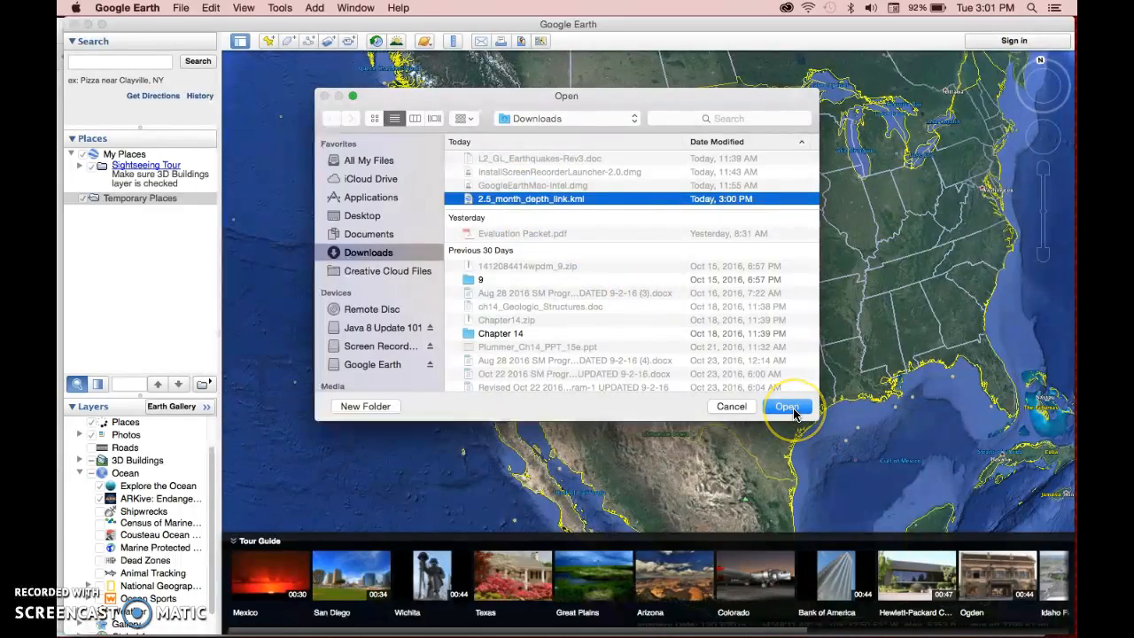
left_click(787, 406)
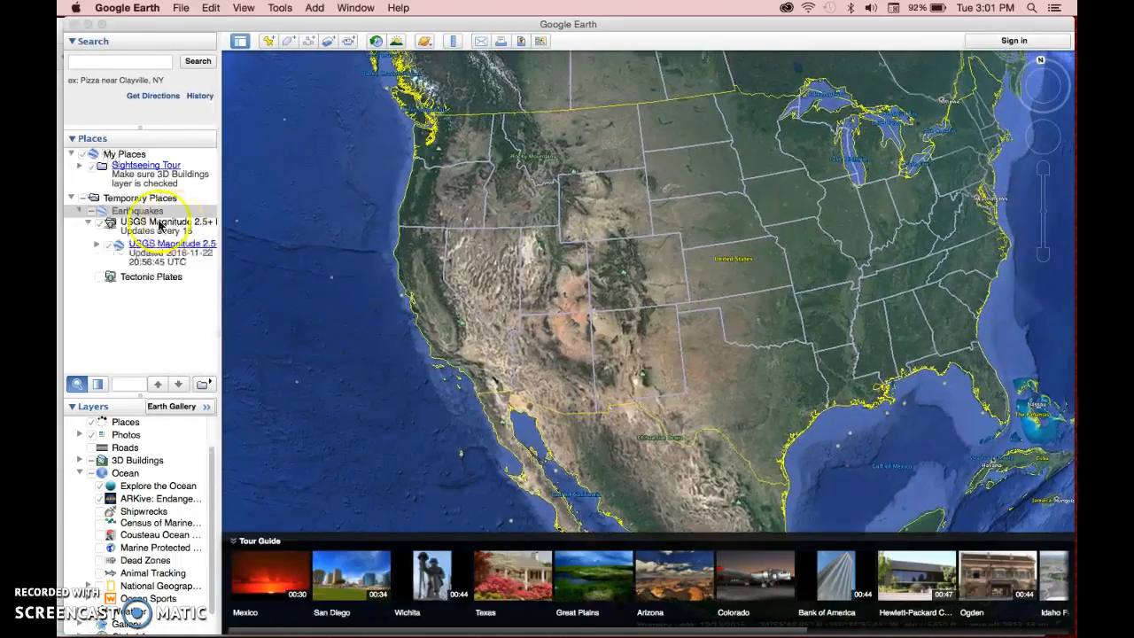
- Fly to the earthquake data, zoom on Oklahoma's cluster, then pan west to California
left_click(102, 222)
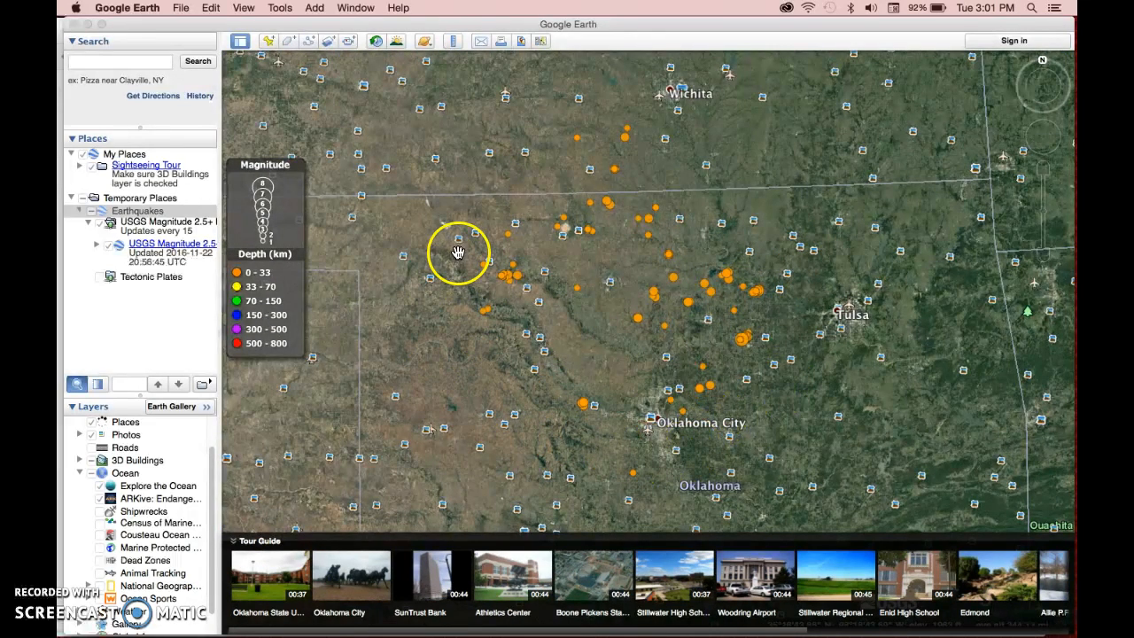
mouse_move(815, 323)
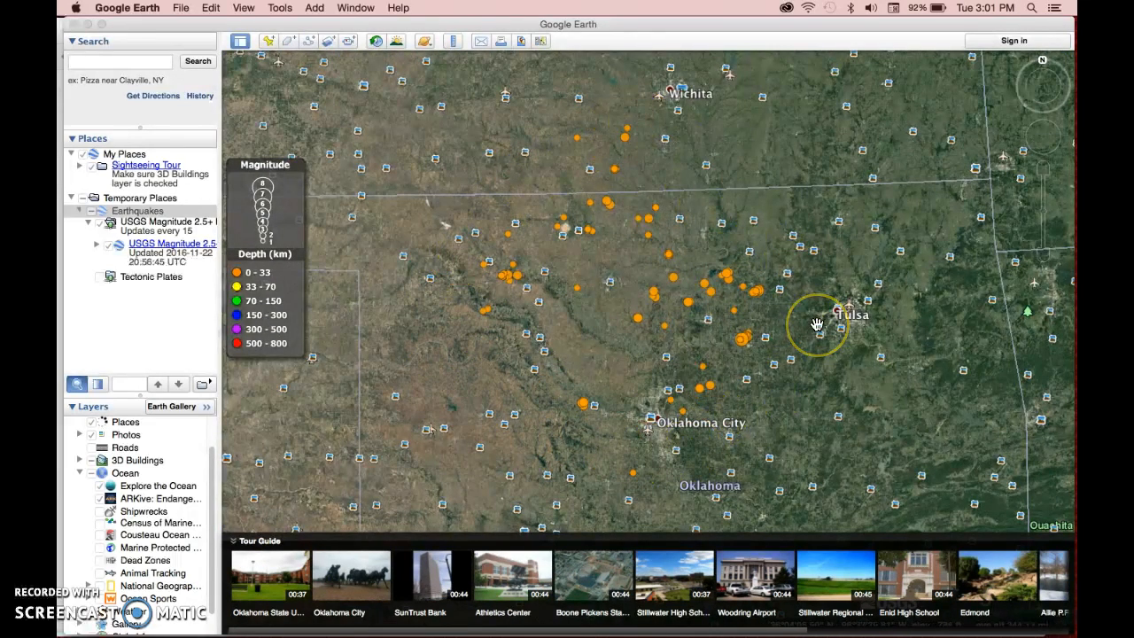
mouse_move(576, 343)
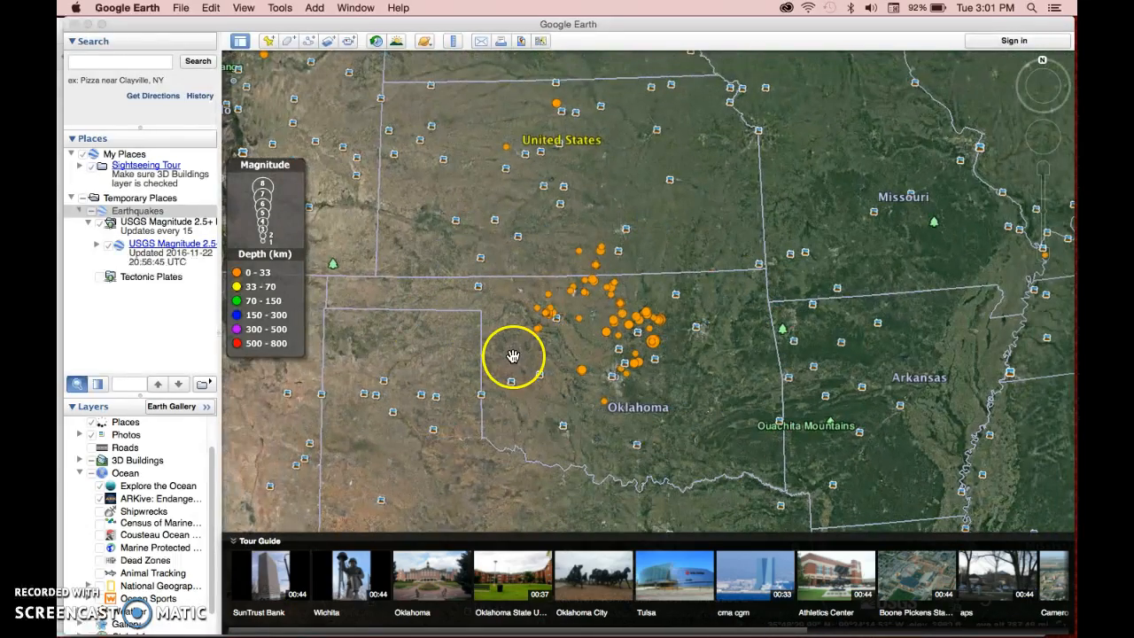
scroll("down", 3)
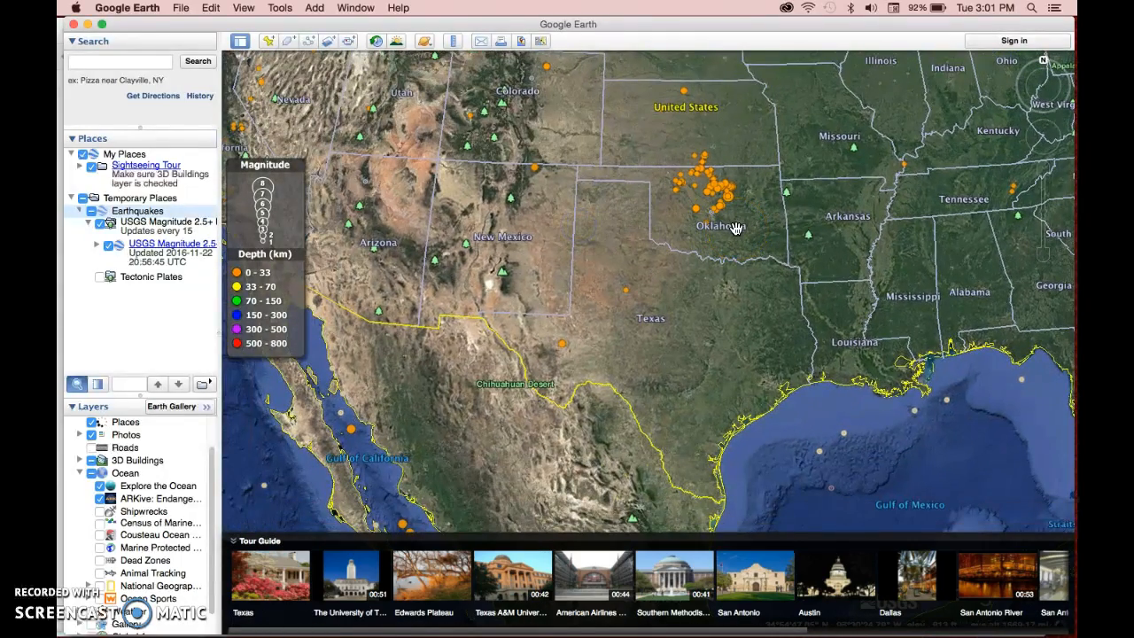
left_click_drag(735, 228, 626, 268)
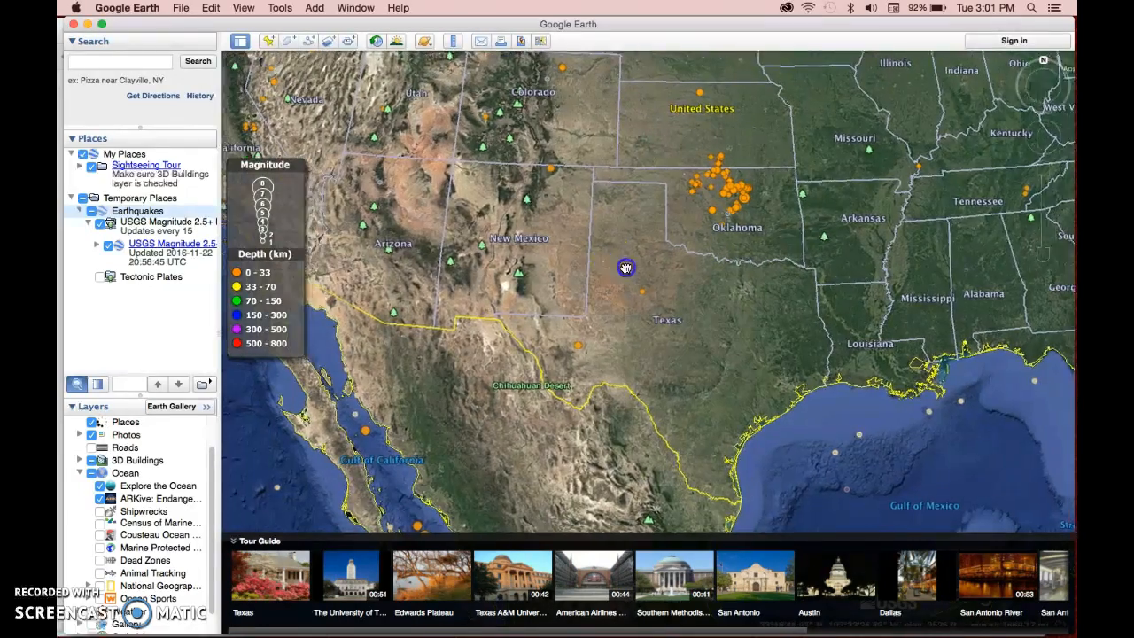
left_click_drag(625, 268, 807, 369)
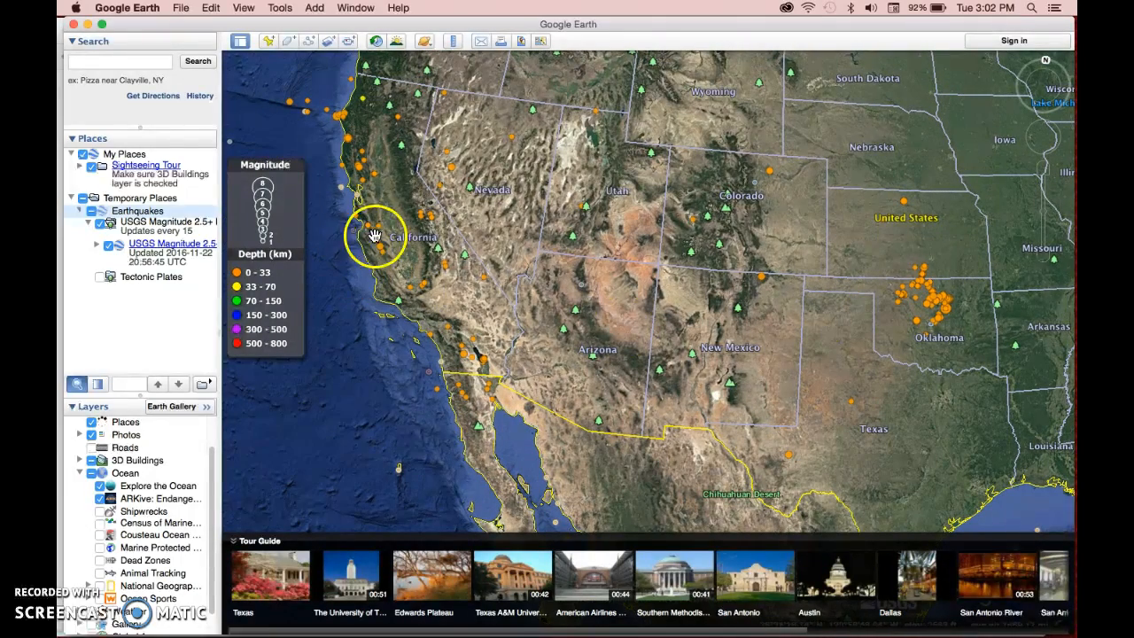
mouse_move(264, 282)
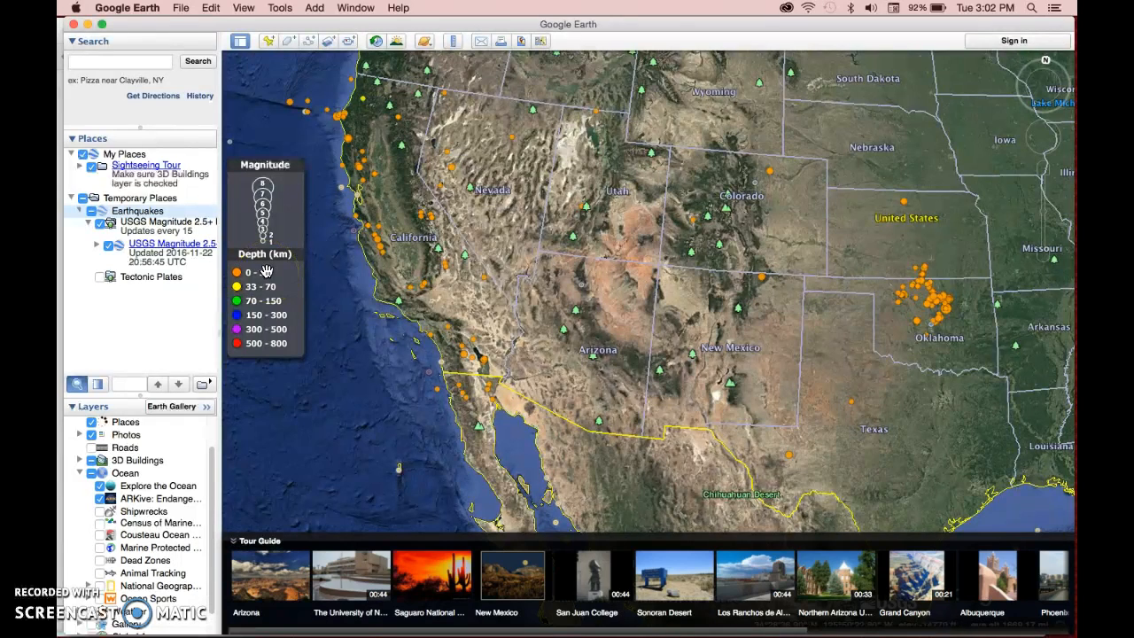
mouse_move(262, 267)
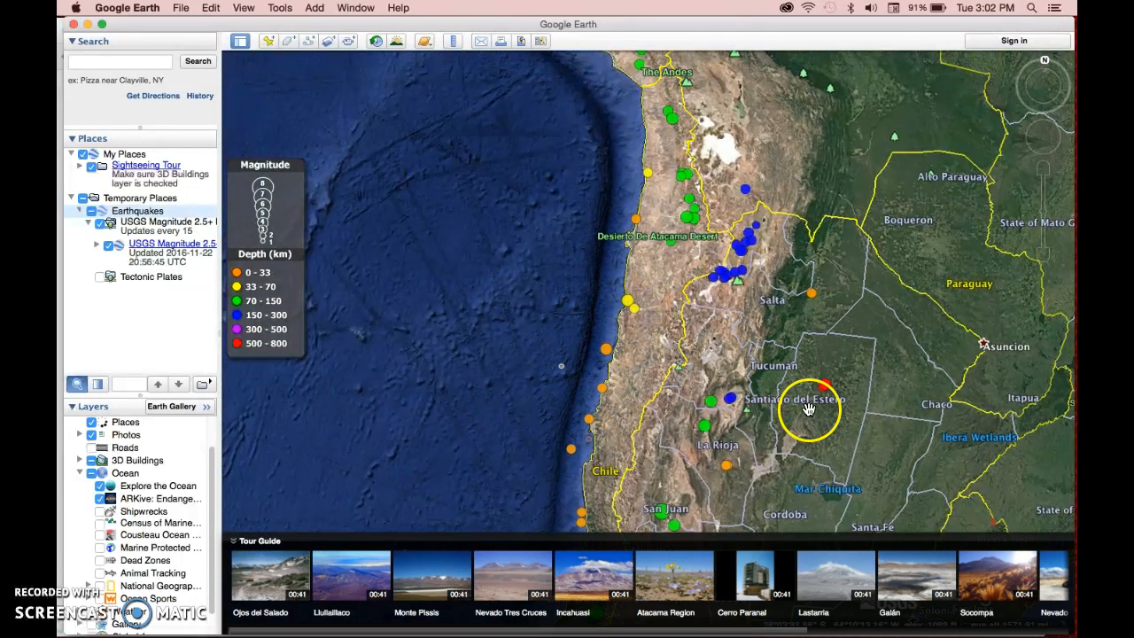
mouse_move(620, 306)
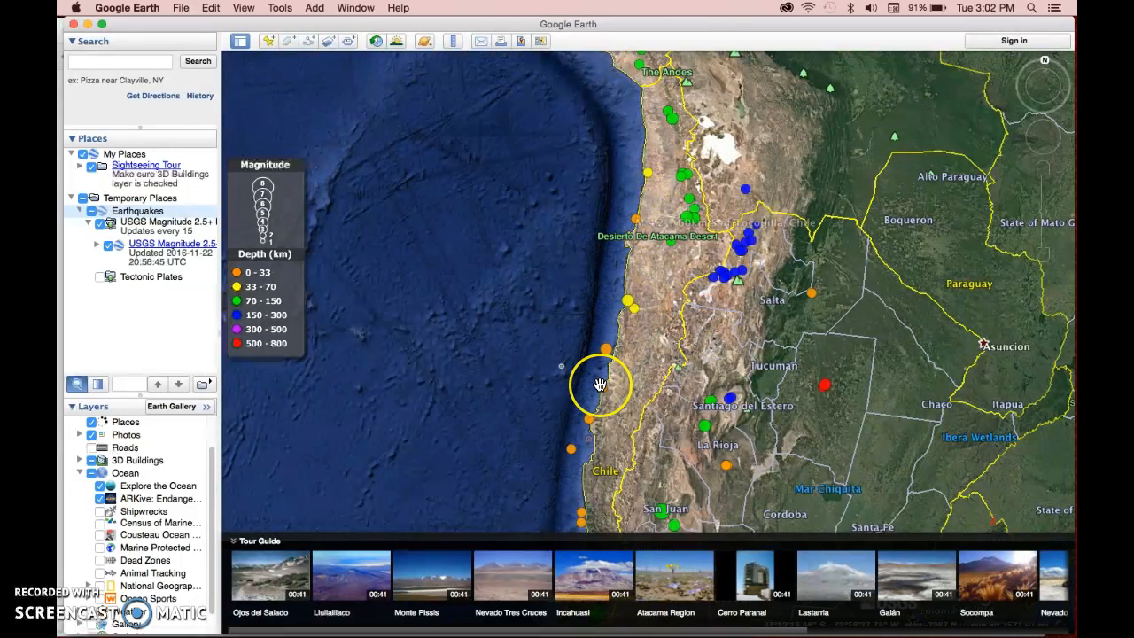
mouse_move(600, 370)
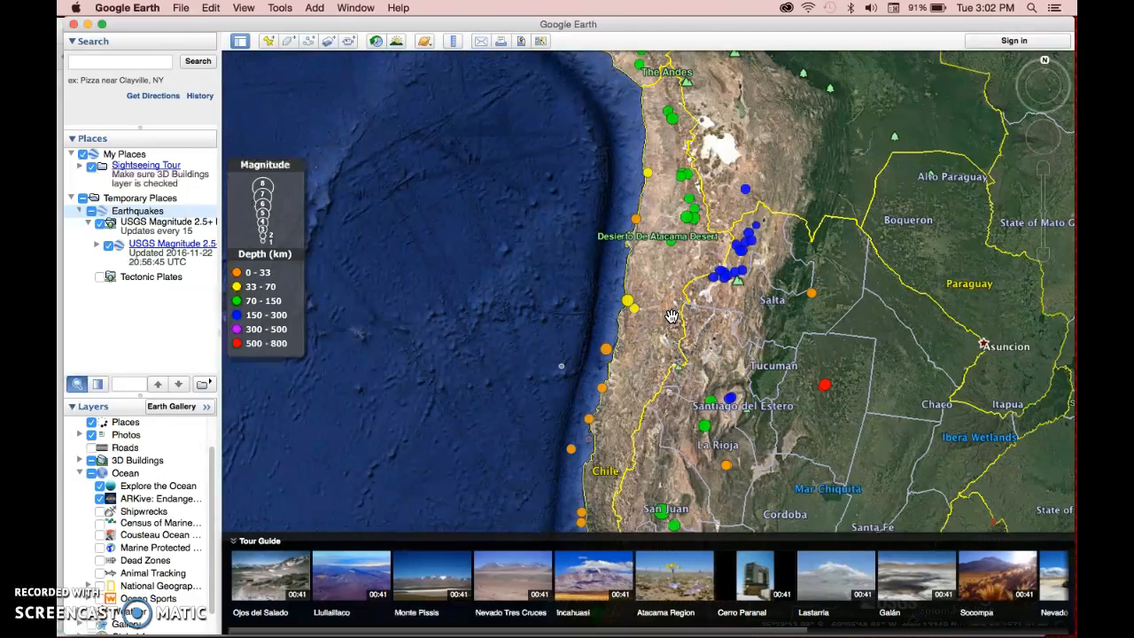
- Inspect the green, blue and red deeper quakes along the Andes in Chile and Argentina
scroll("down", 3)
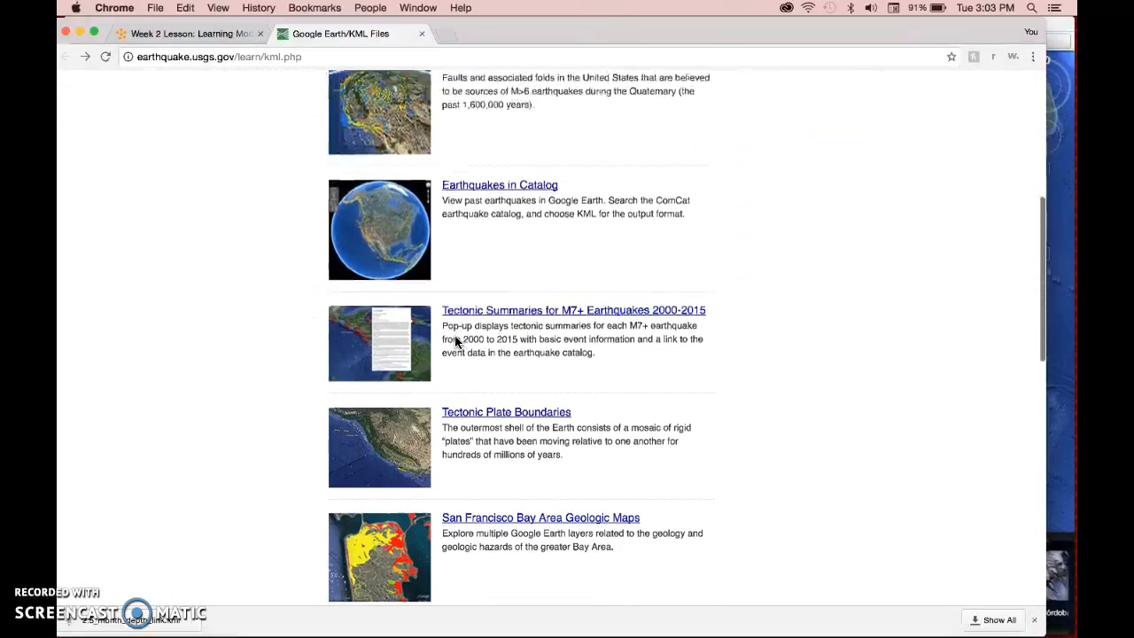
- Scroll the USGS KML files page to the Tectonic Summaries for M7+ Earthquakes link
scroll("down", 3)
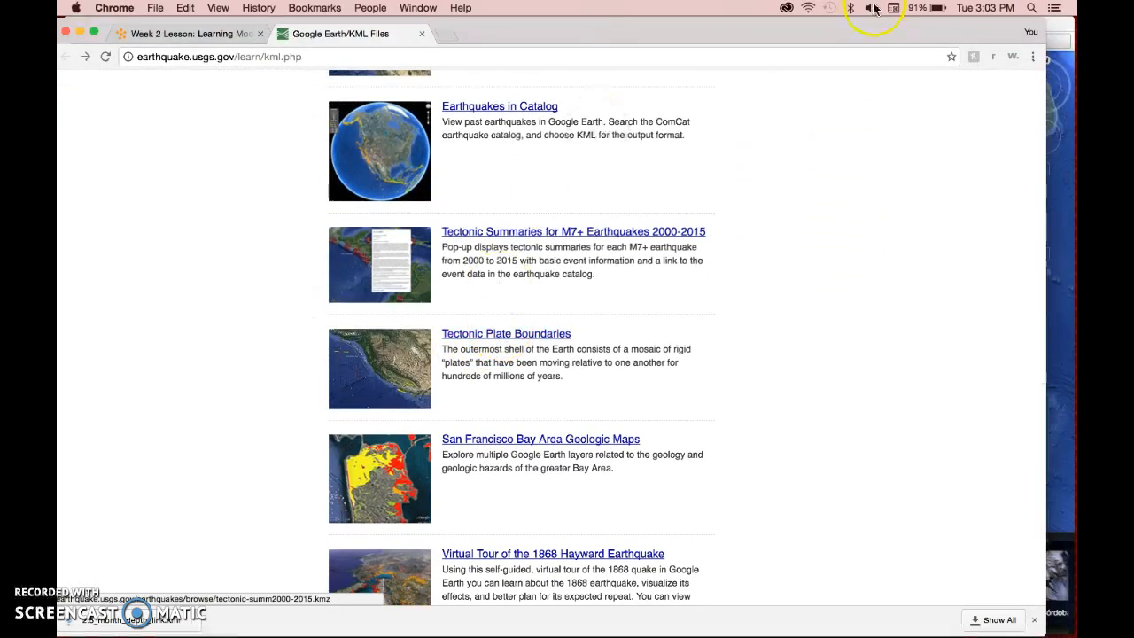